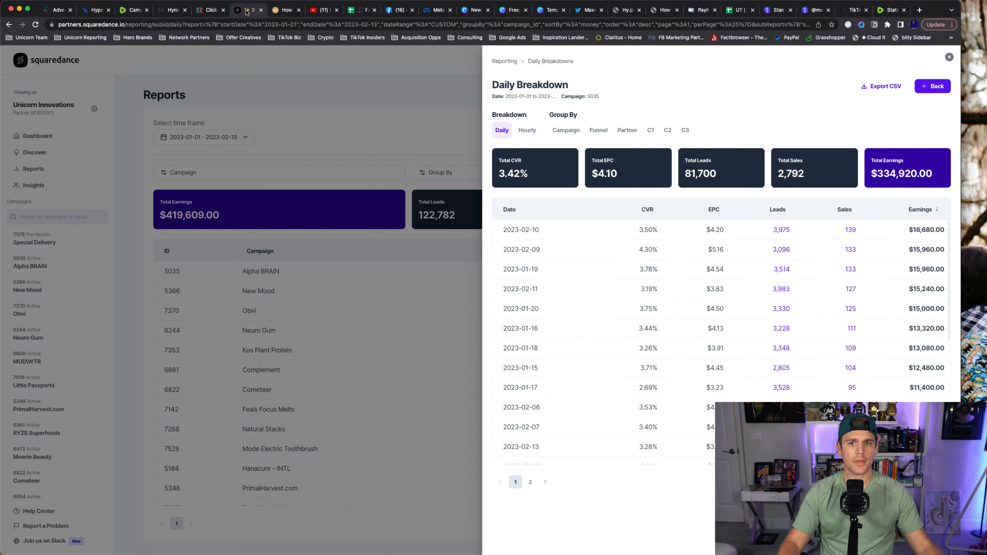
Switch from the Squaredance Daily Breakdown report to the Onnit Alpha BRAIN advertorial page
click(283, 10)
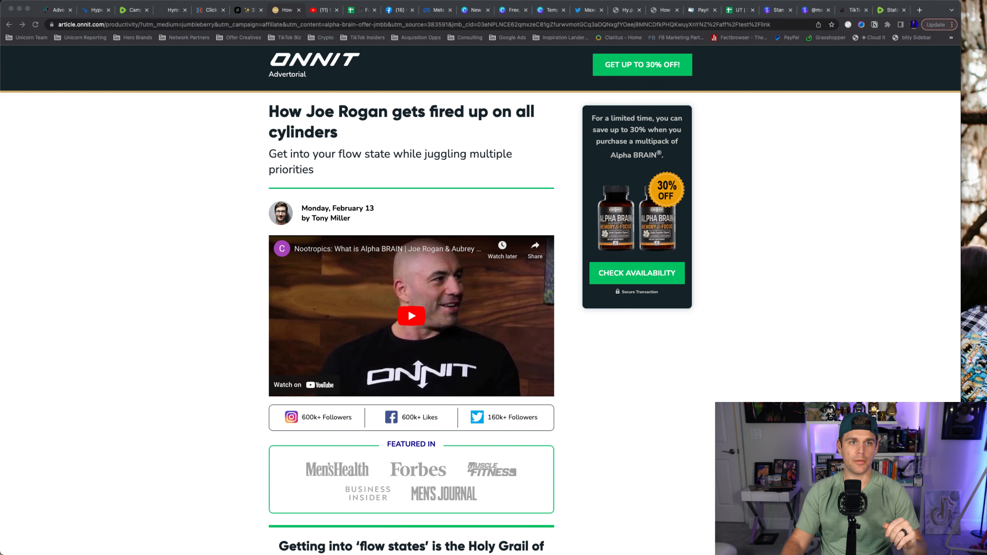
Scroll past the press logos to the flow states heading and opening paragraphs
scroll(down, 3)
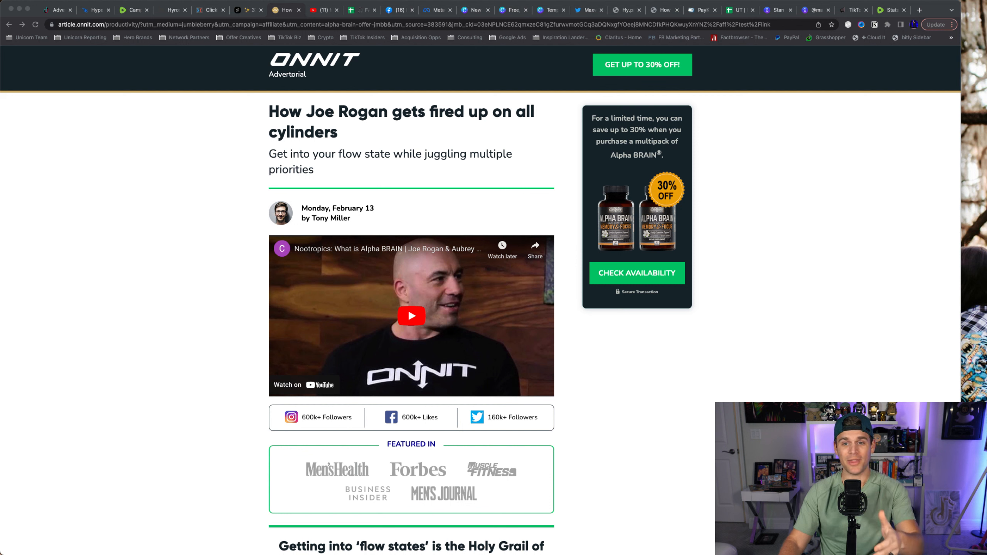
scroll(down, 3)
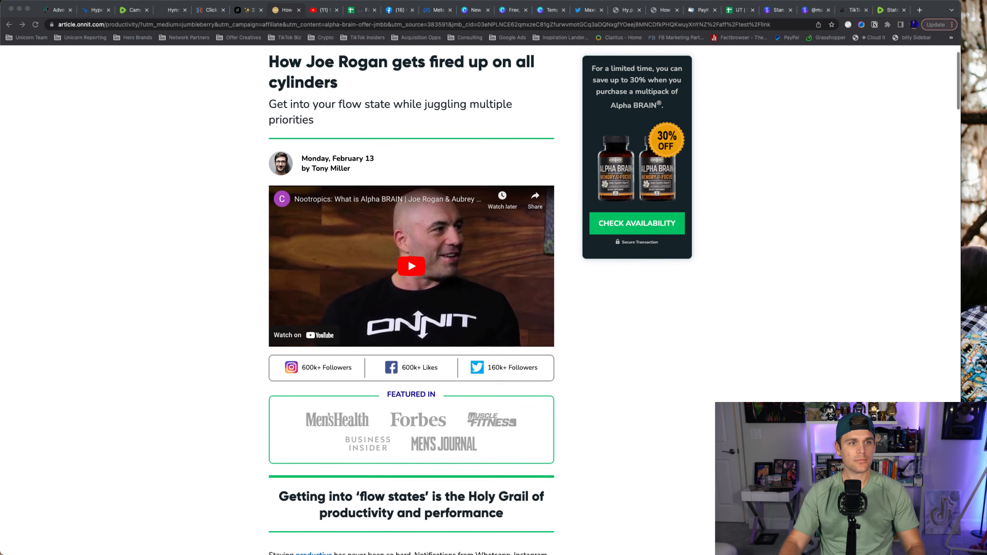
scroll(down, 3)
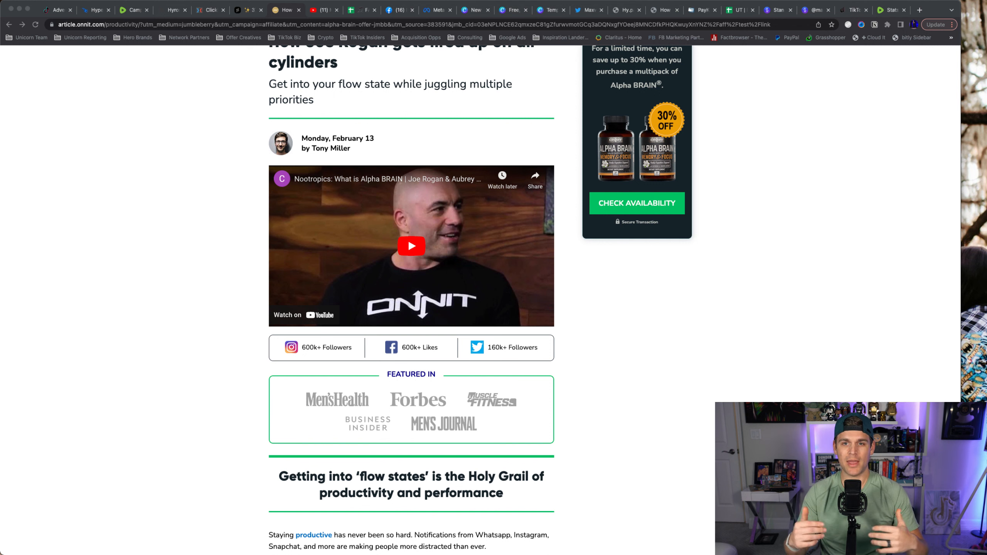
scroll(down, 3)
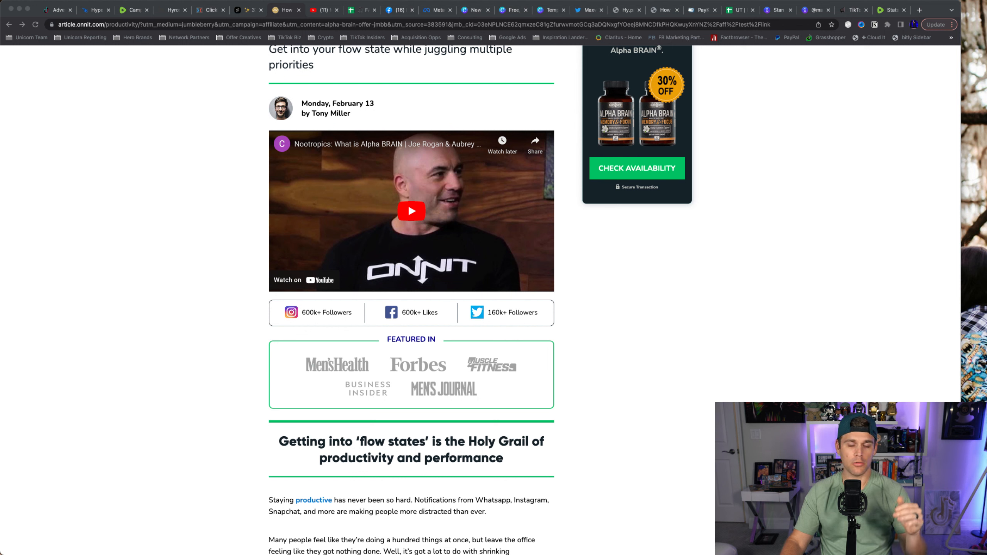
scroll(down, 3)
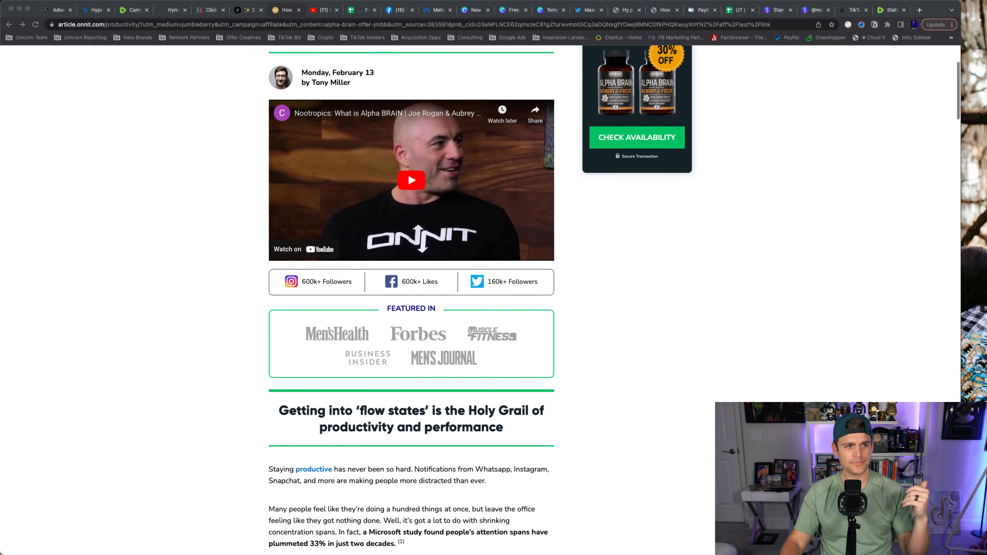
scroll(down, 3)
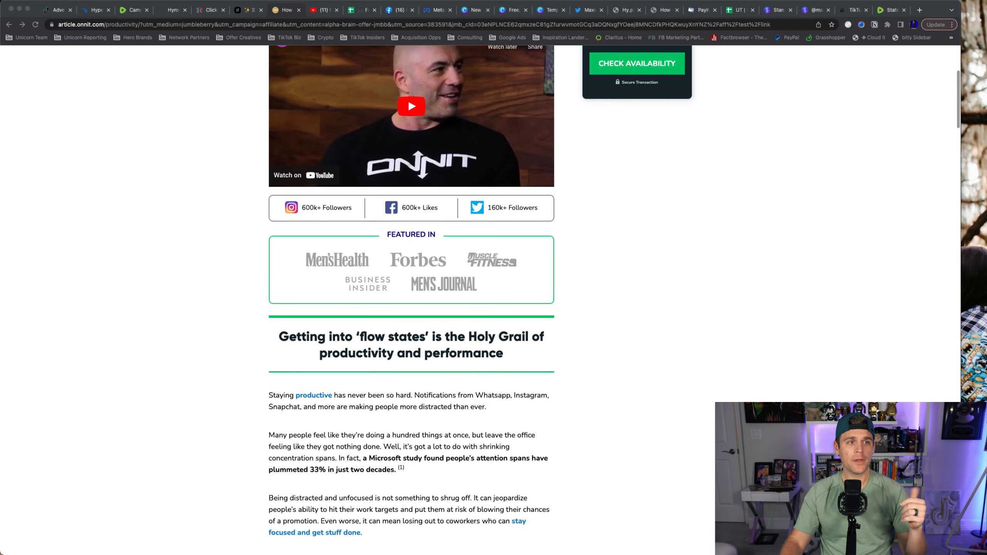
scroll(down, 3)
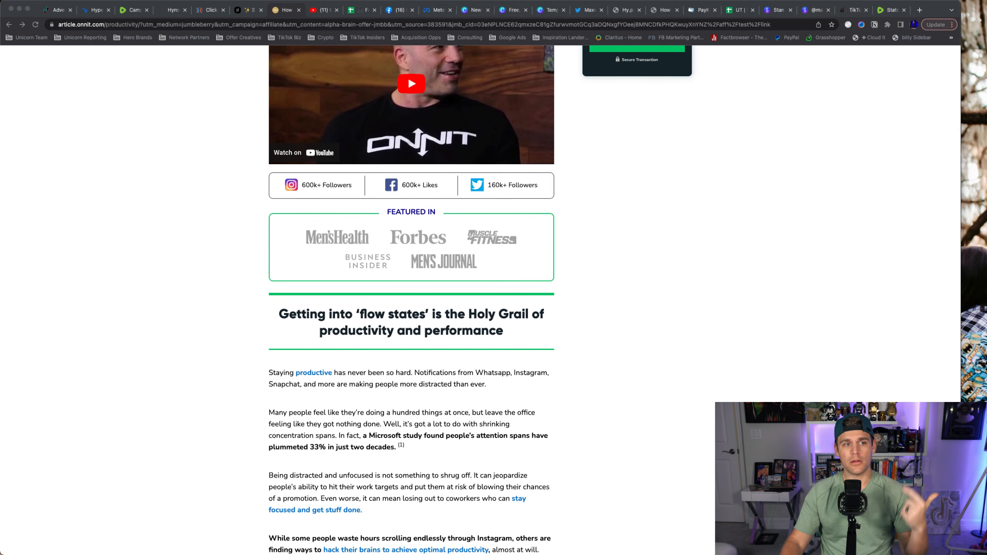
scroll(down, 3)
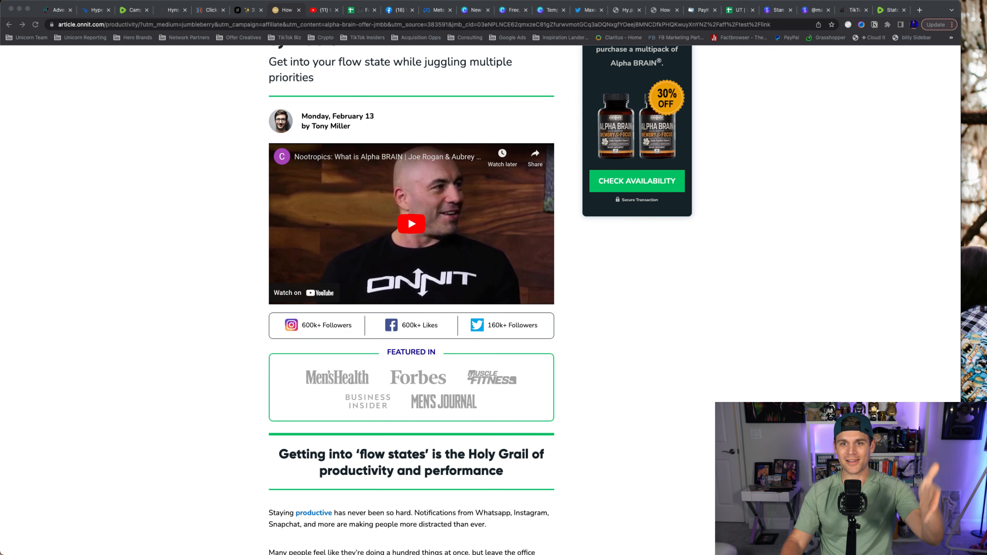
scroll(down, 3)
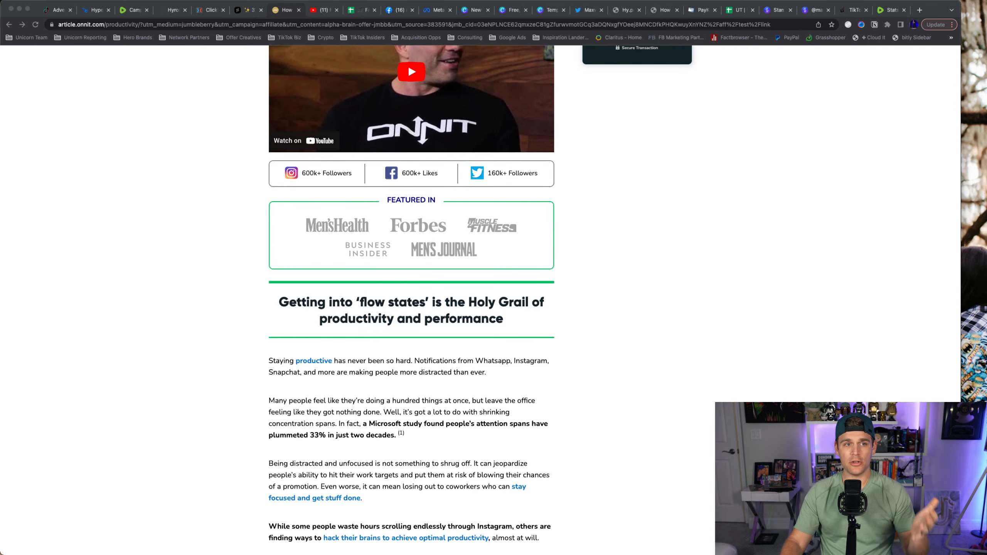
scroll(up, 3)
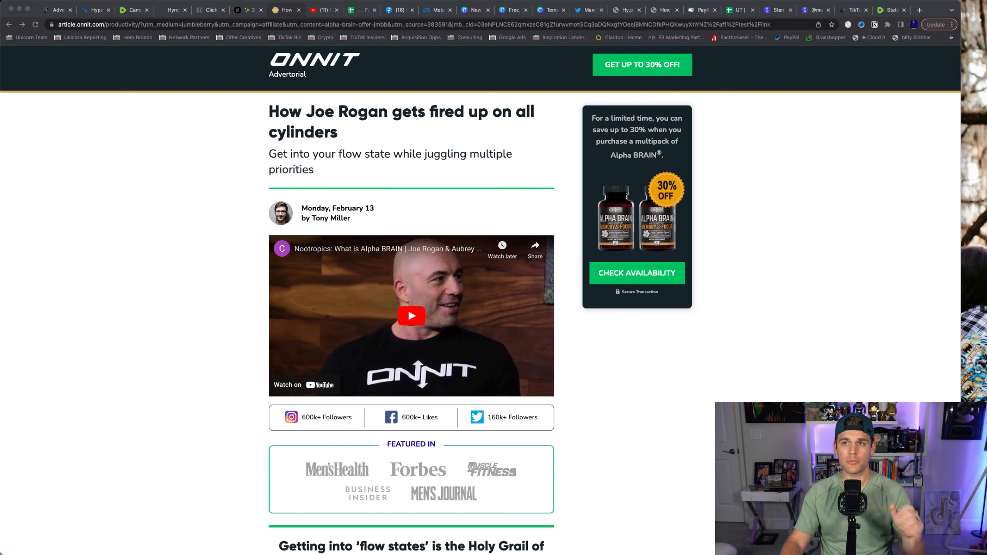
Scroll past the Featured In logos through the flow states paragraphs to the phone photo
scroll(down, 3)
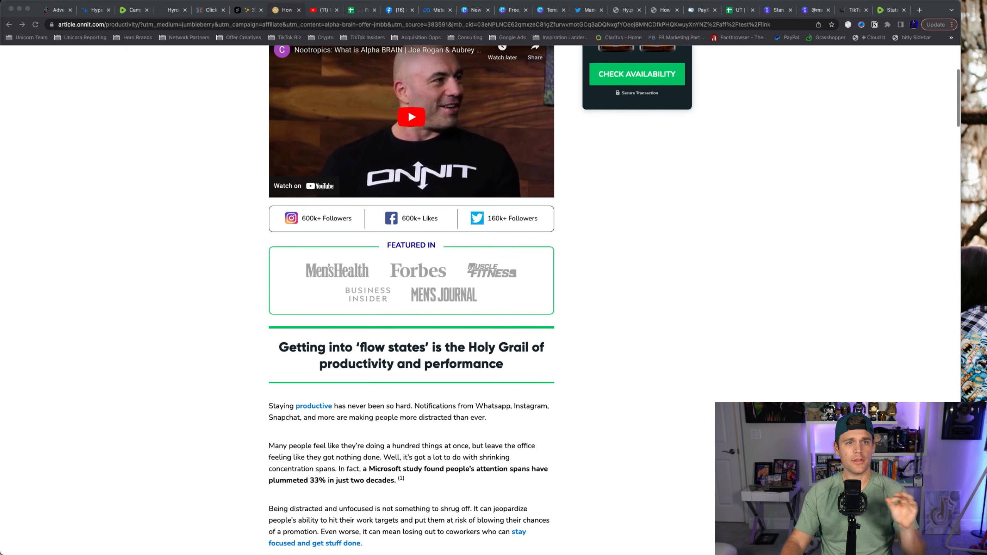
scroll(down, 3)
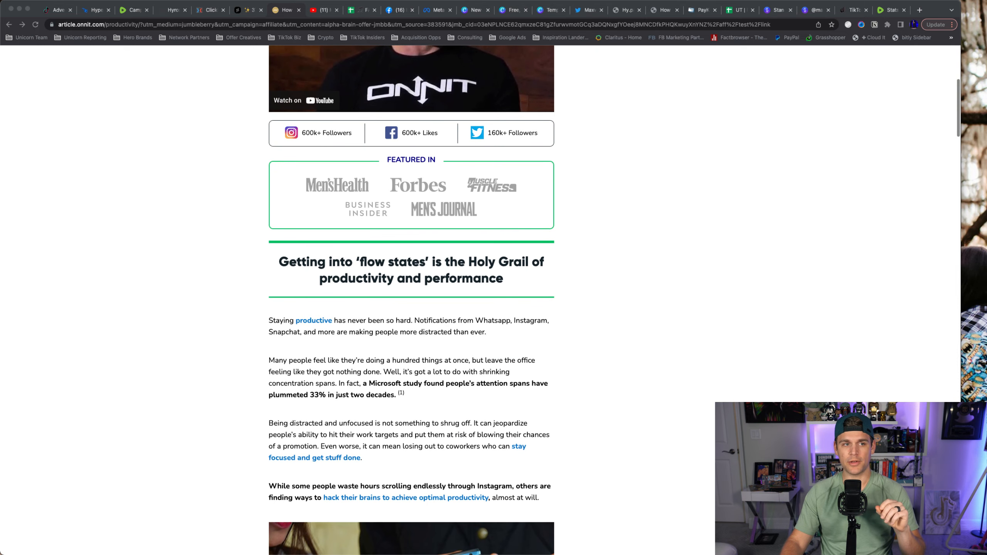
scroll(down, 3)
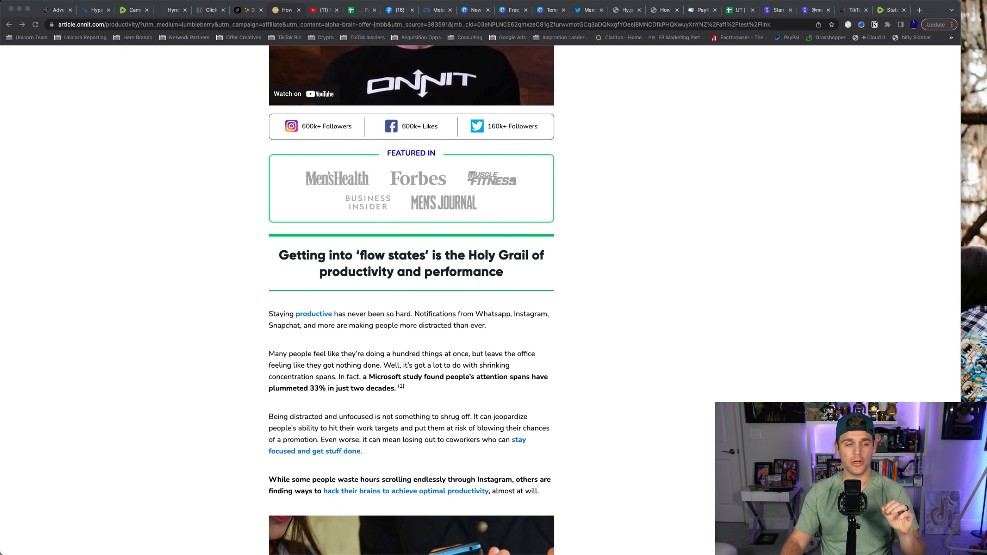
scroll(down, 3)
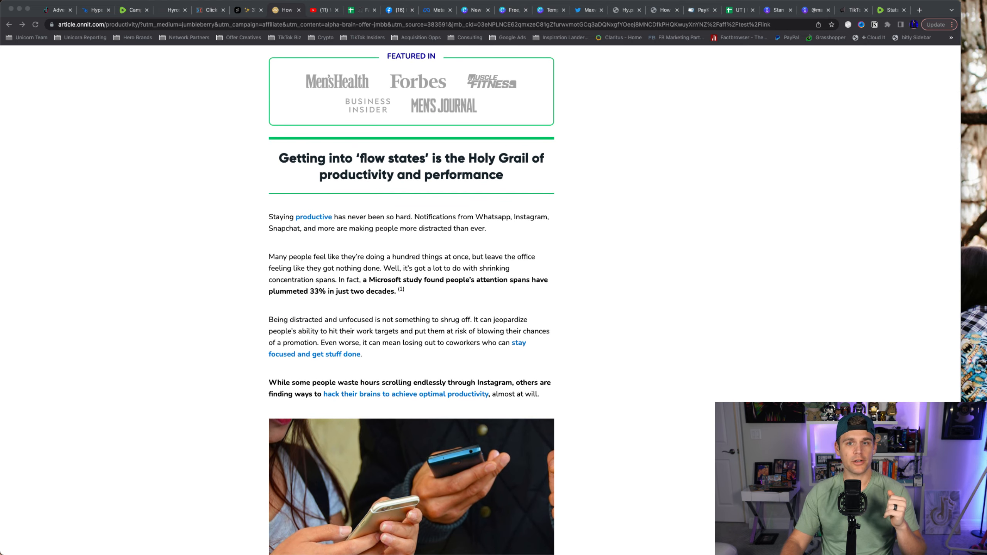
scroll(down, 3)
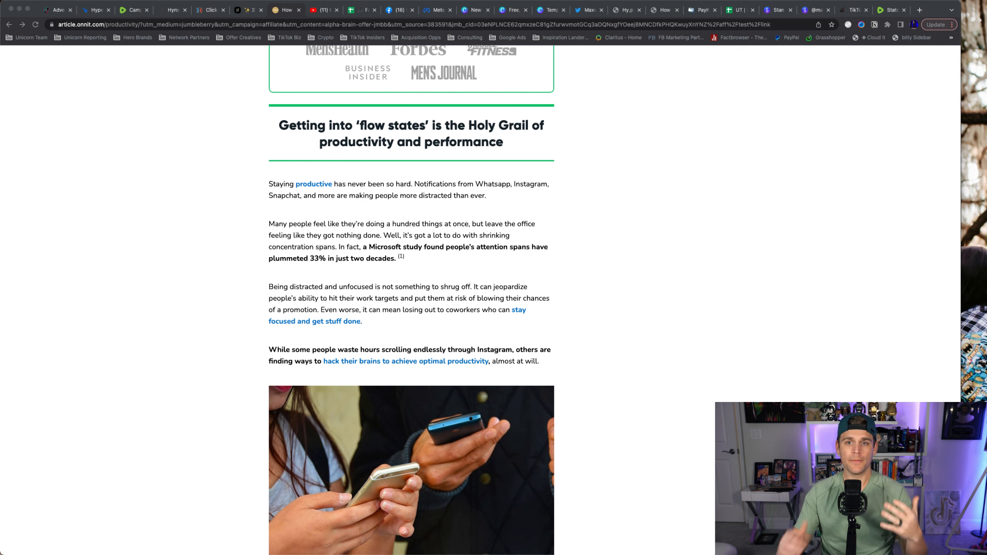
scroll(down, 3)
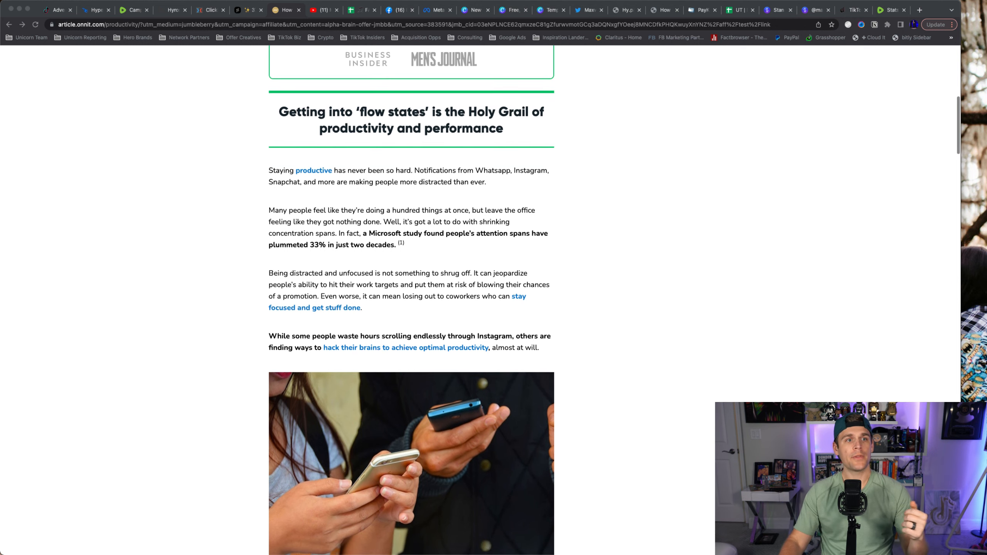
scroll(down, 3)
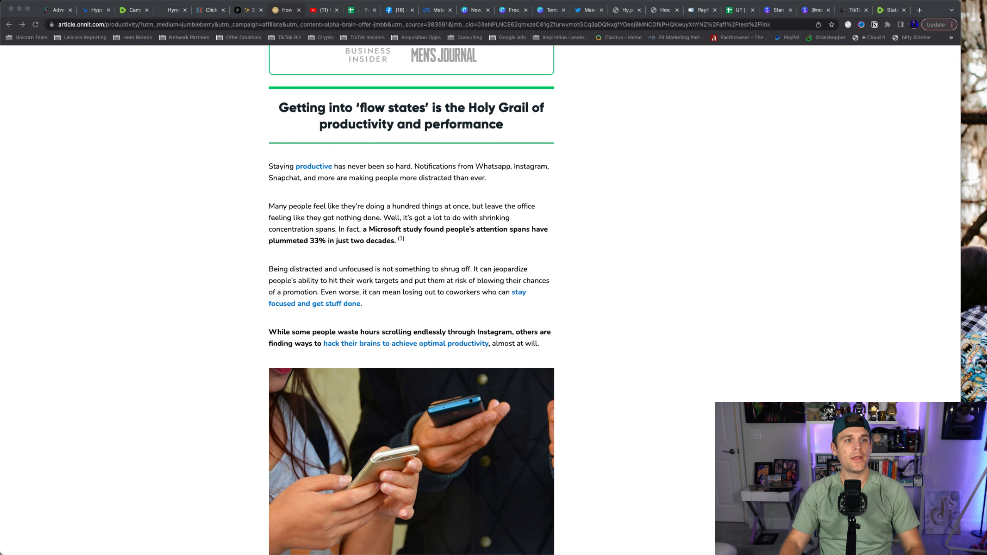
Scroll through the flow-state explanation down to the Joe Rogan testimonial
scroll(down, 3)
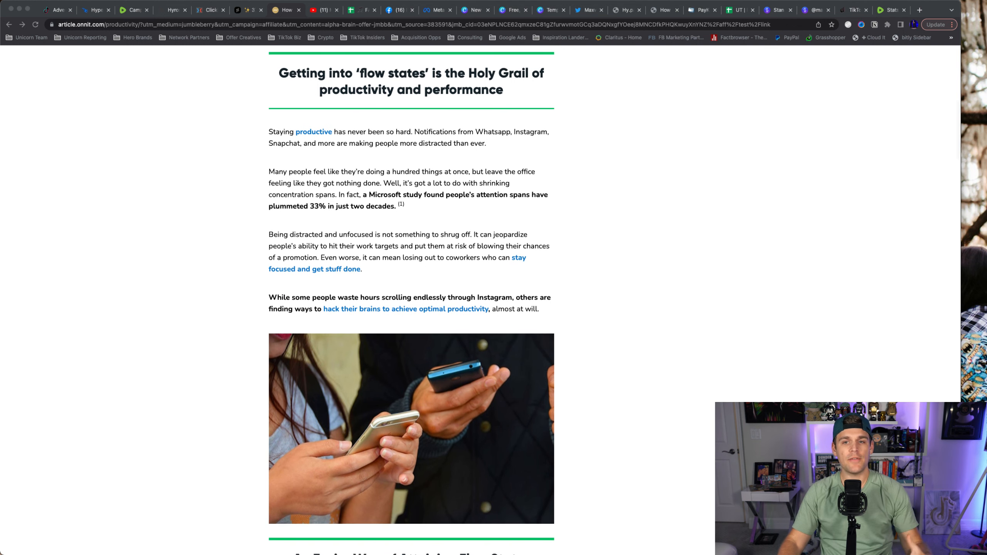
scroll(down, 3)
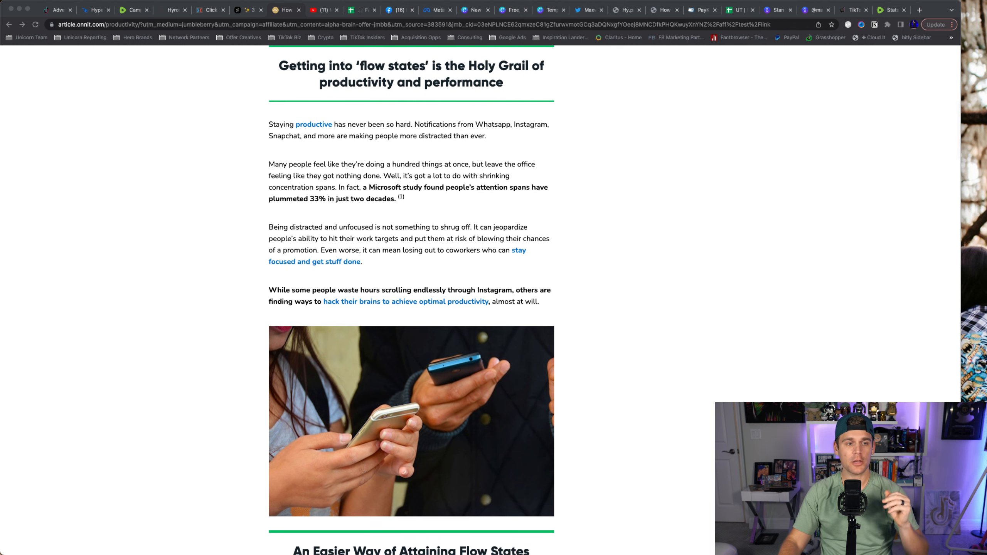
scroll(down, 3)
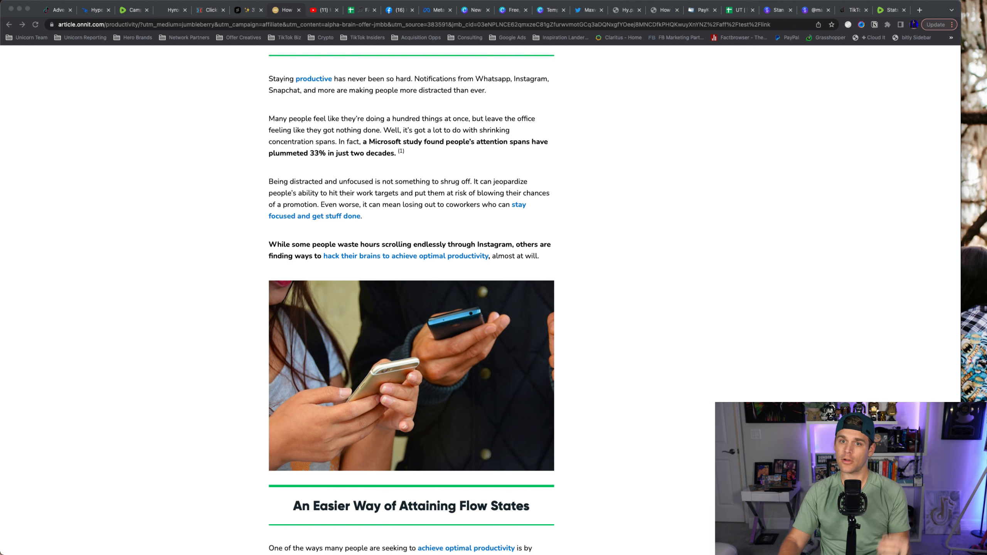
scroll(down, 3)
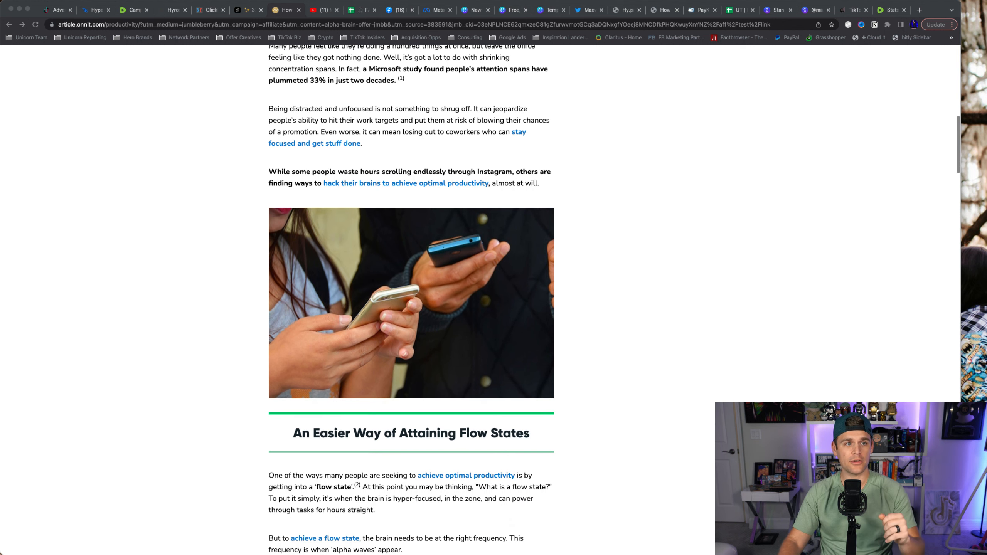
scroll(down, 3)
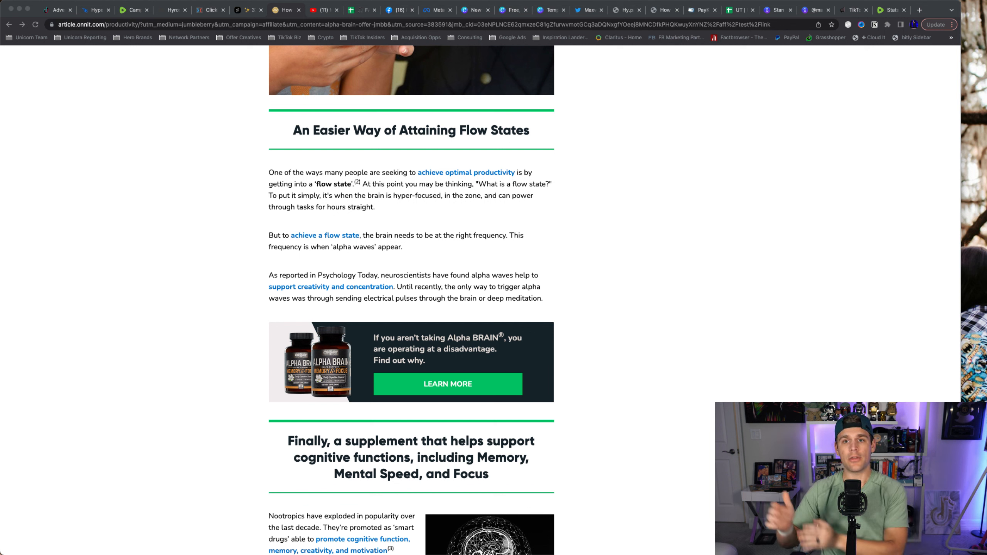
scroll(down, 3)
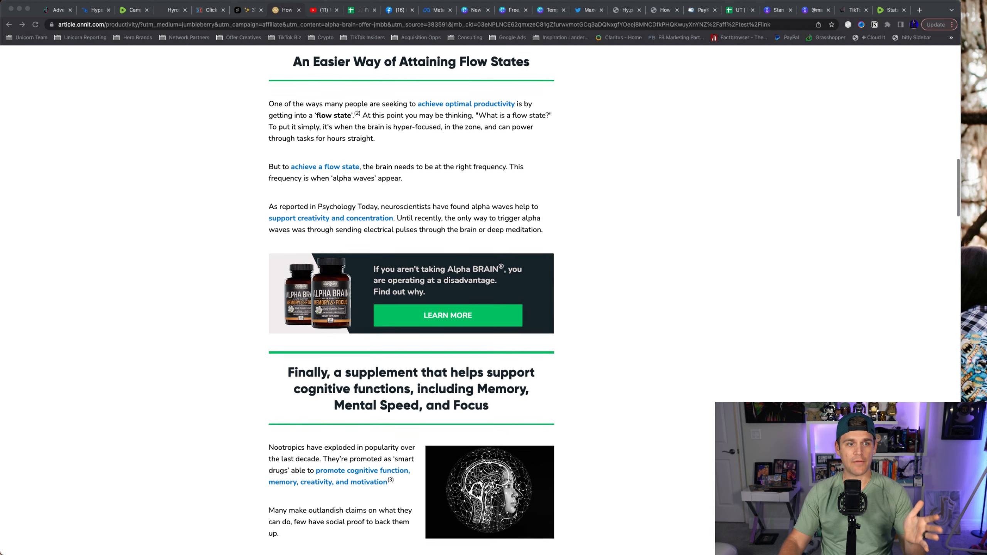
scroll(down, 3)
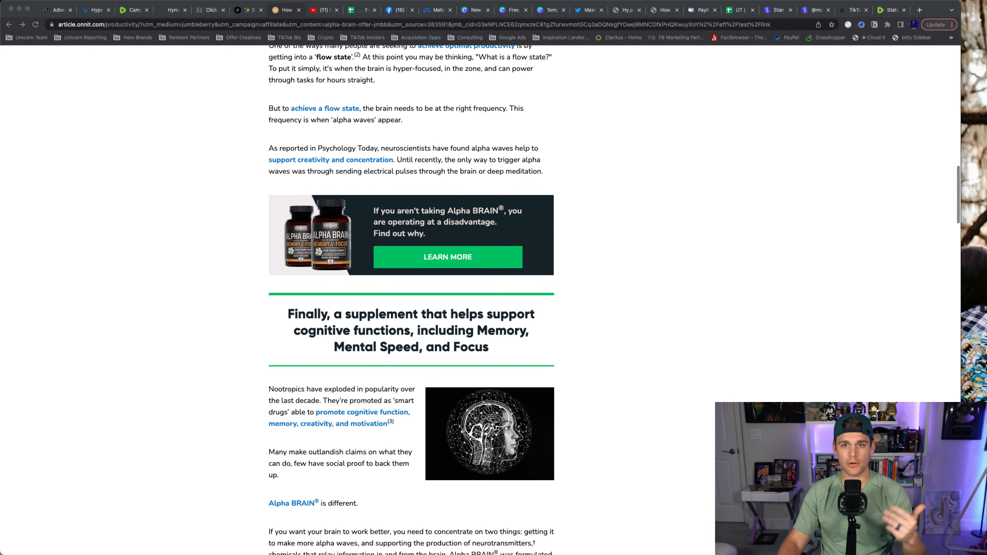
scroll(down, 3)
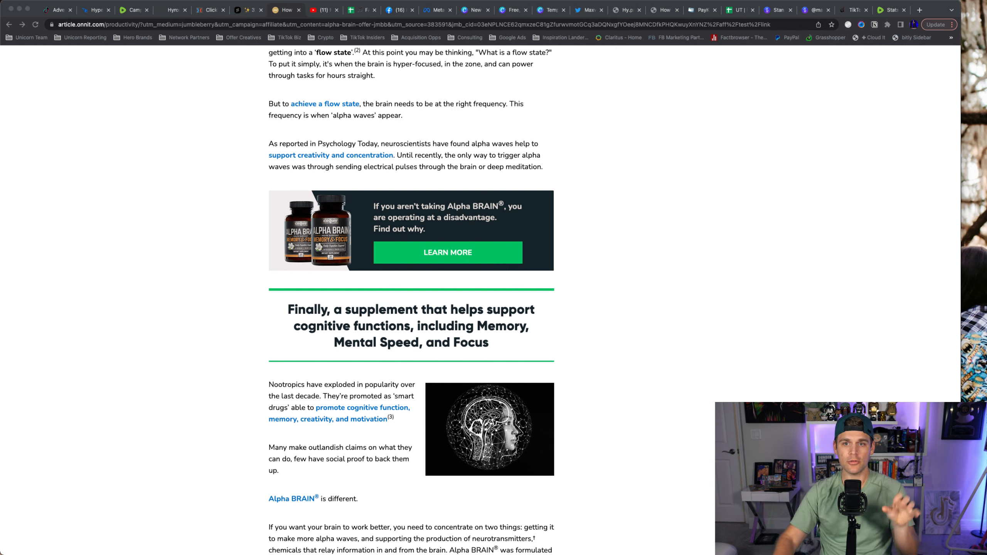
Continue down to the 30%-off multipack offer and the How Alpha BRAIN Works section
scroll(down, 3)
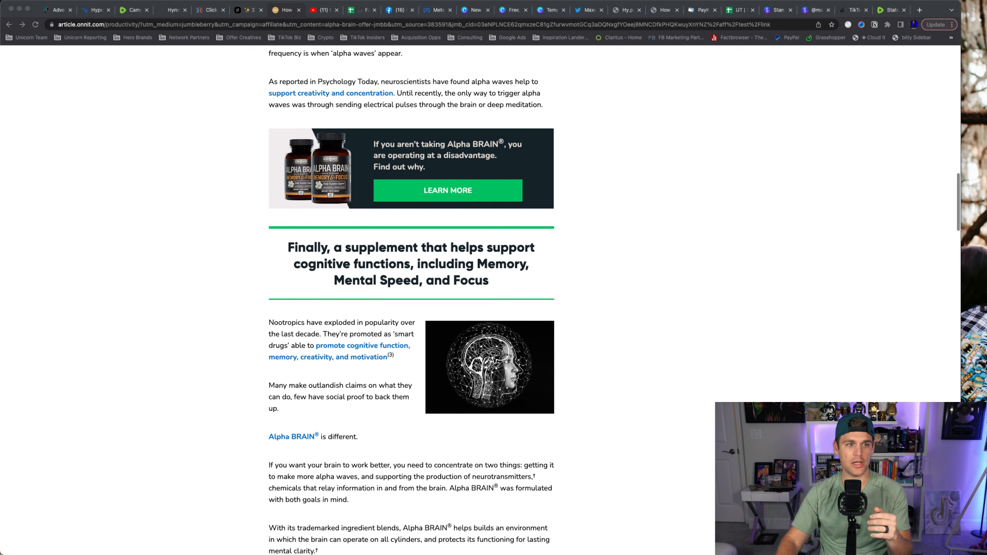
scroll(down, 3)
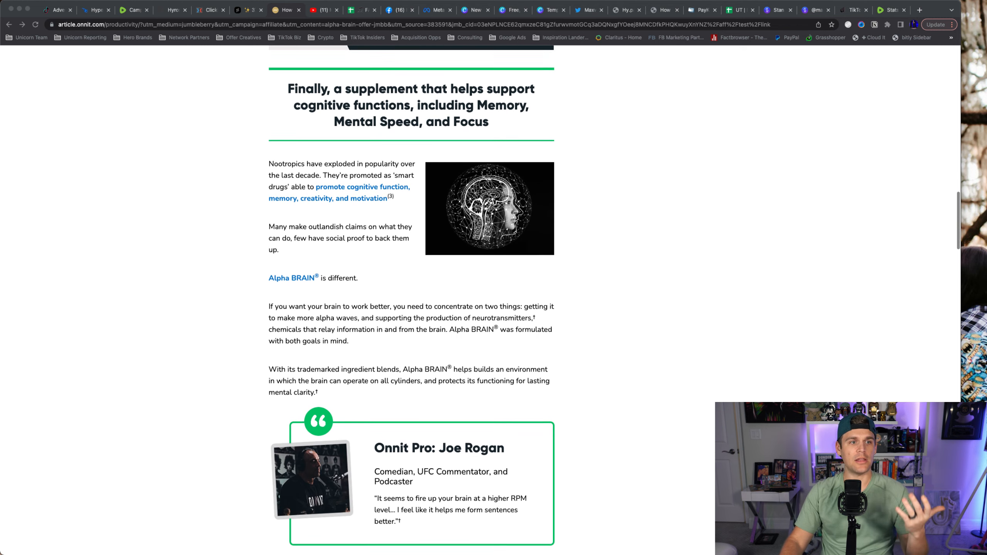
scroll(down, 3)
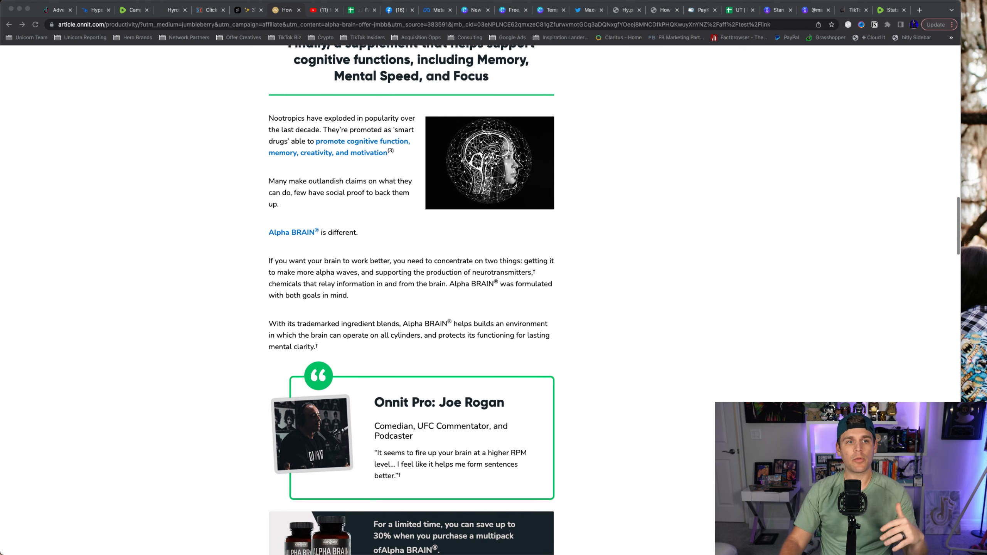
scroll(down, 3)
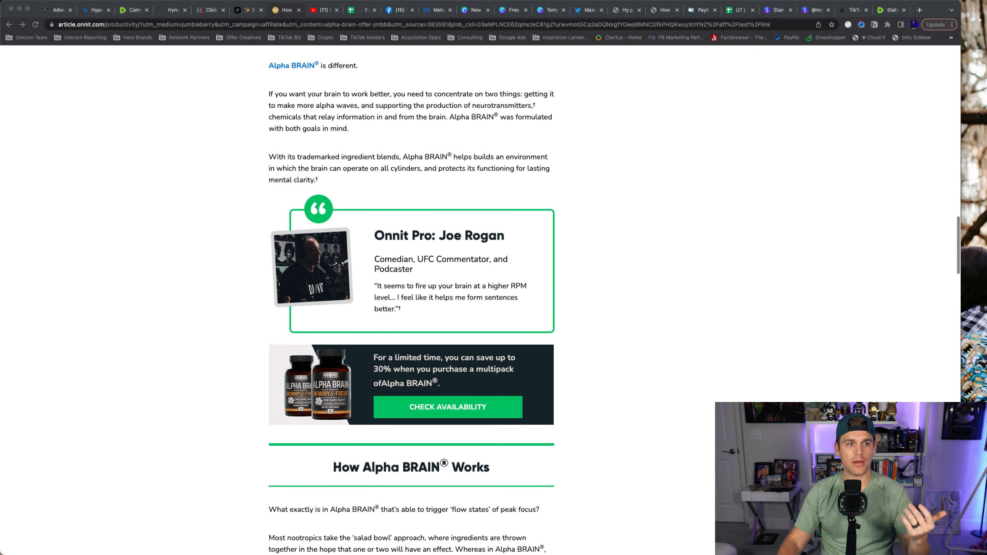
scroll(down, 3)
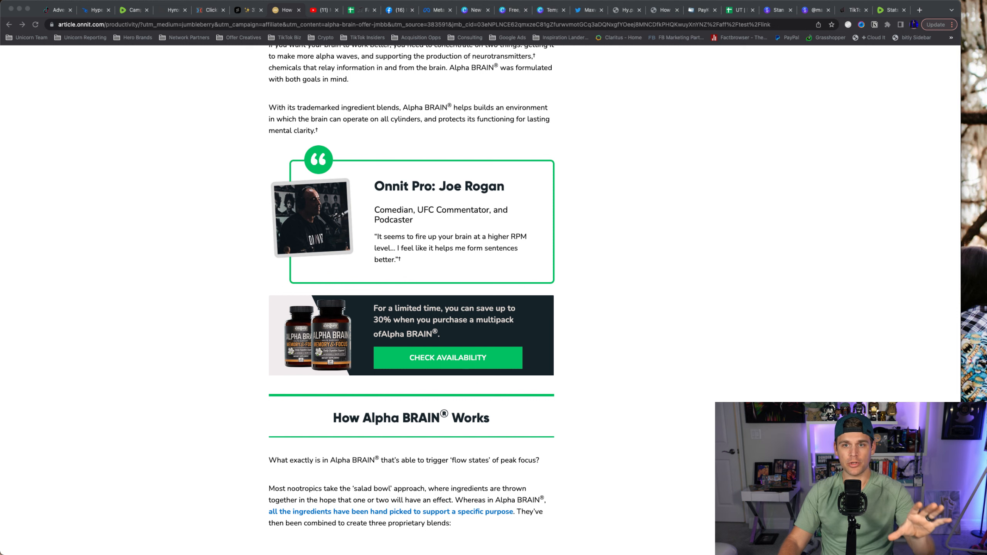
Scroll through the Flow, Focus and Fuel blends and zero-caffeine note to the Lewis Howes testimonial
scroll(down, 3)
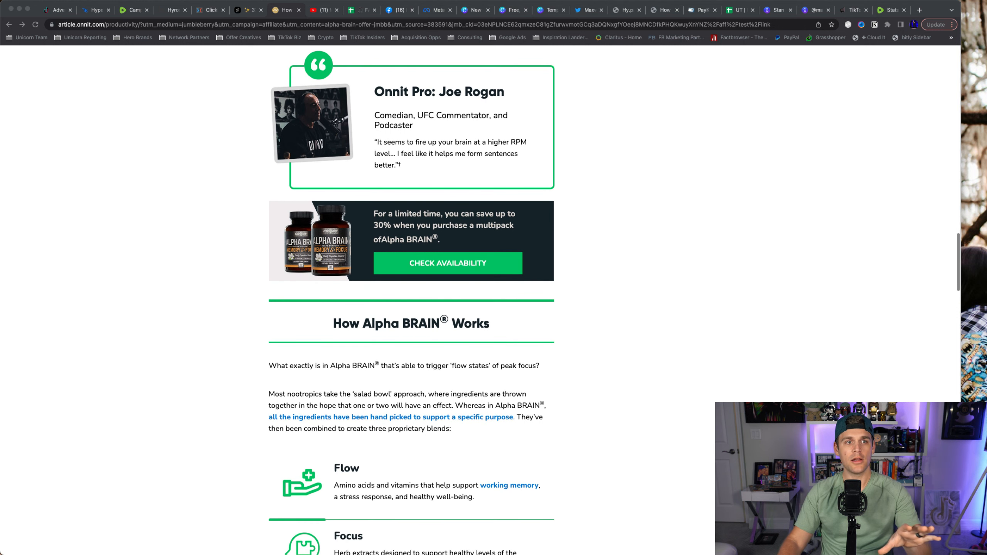
scroll(down, 3)
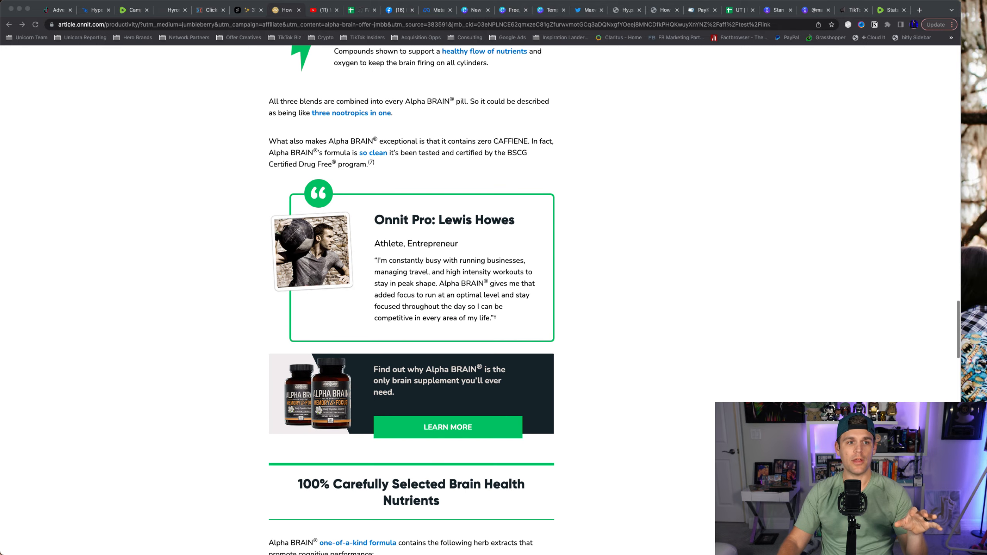
scroll(up, 3)
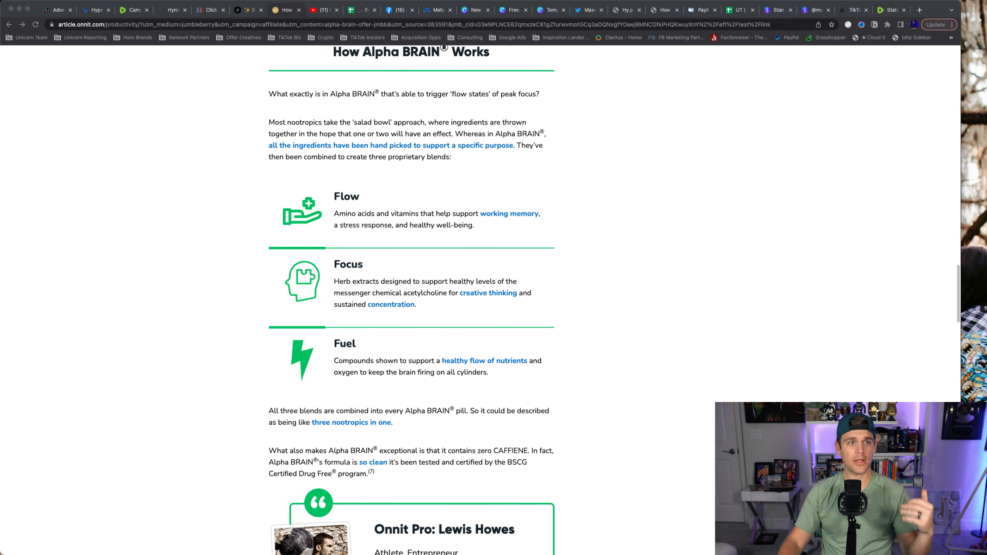
scroll(down, 3)
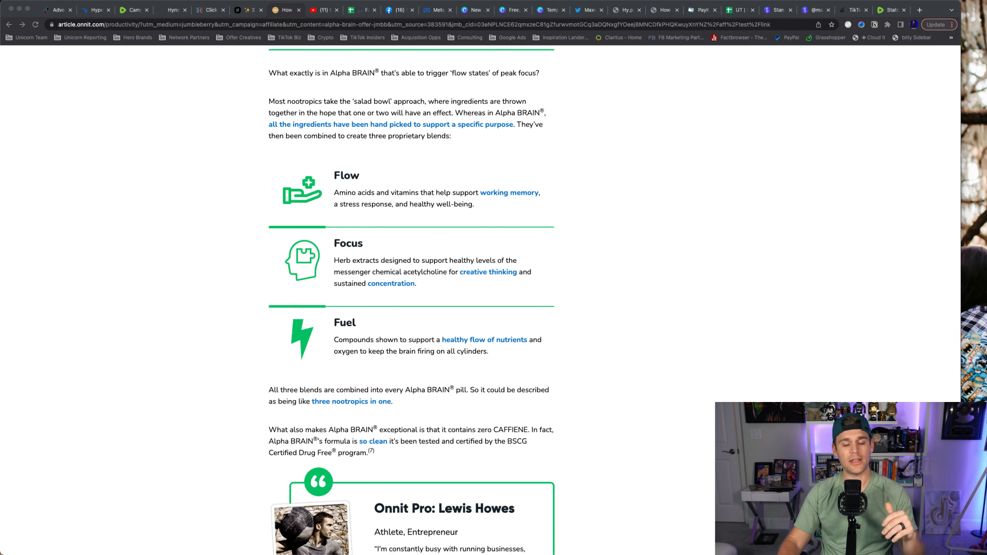
scroll(down, 3)
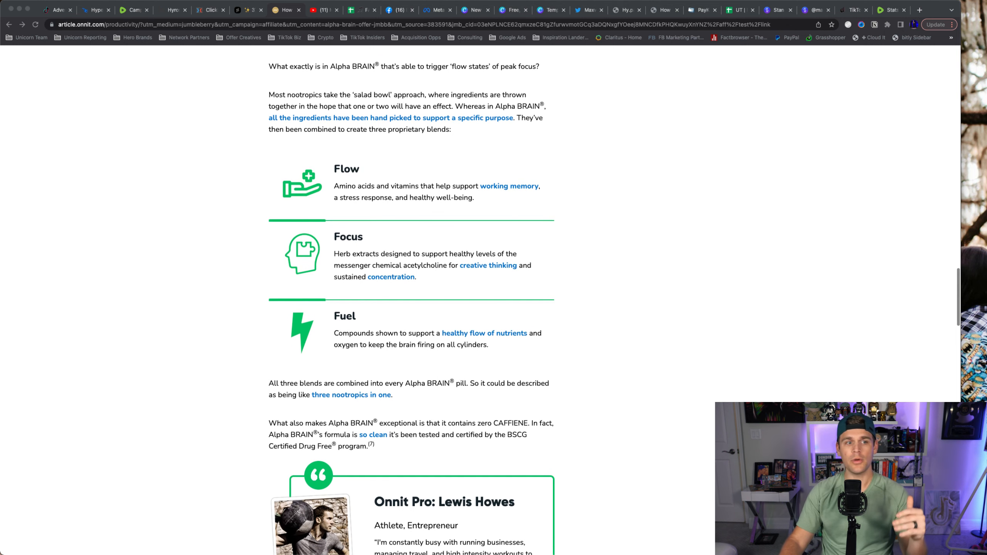
scroll(down, 3)
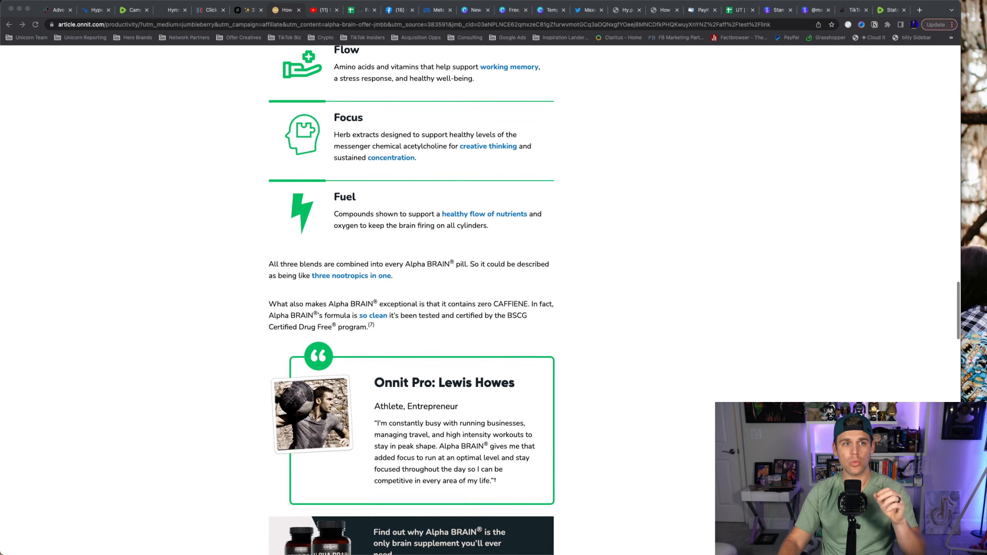
Scroll past the herb ingredients and Joe Rogan endorsement to the Give Yourself the Edge banner and reviews
scroll(down, 3)
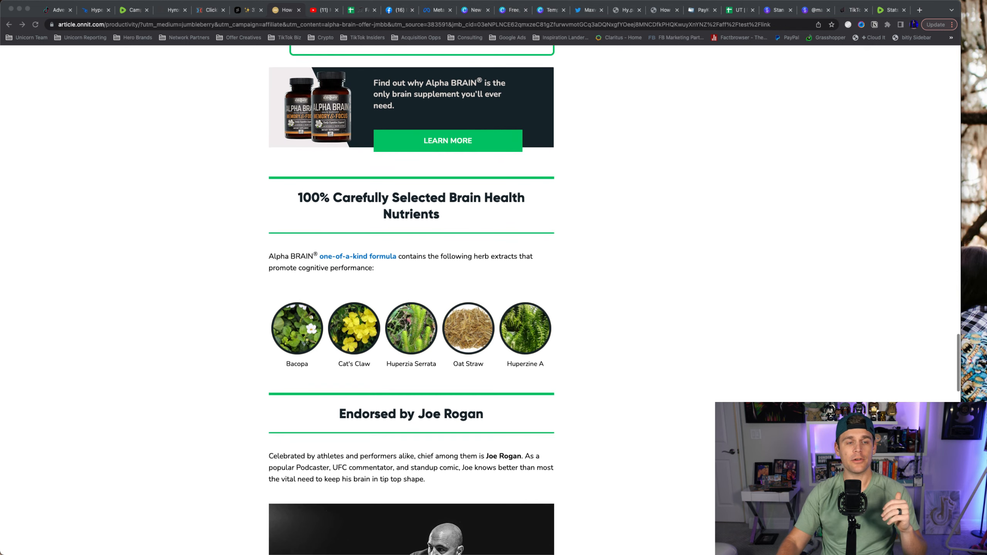
scroll(down, 3)
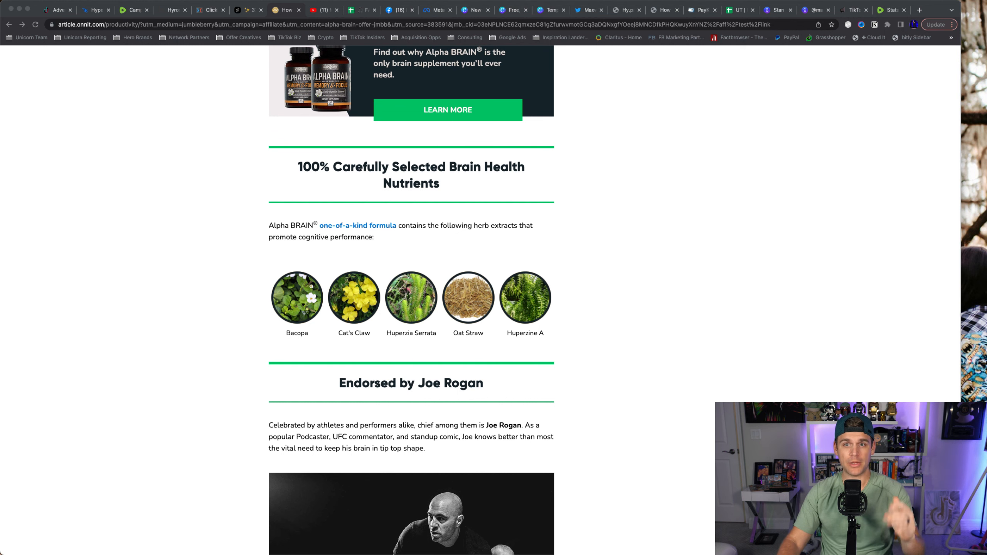
scroll(down, 3)
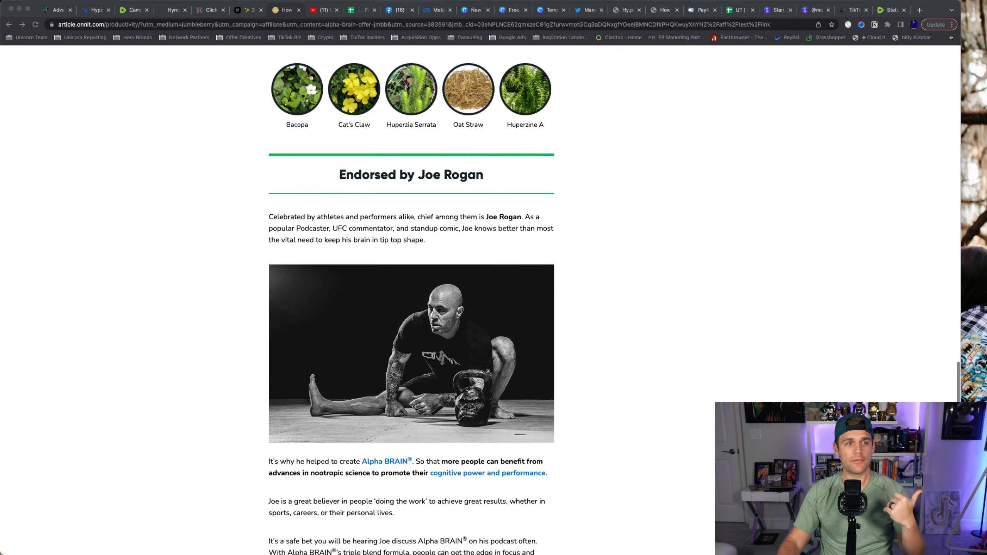
scroll(down, 3)
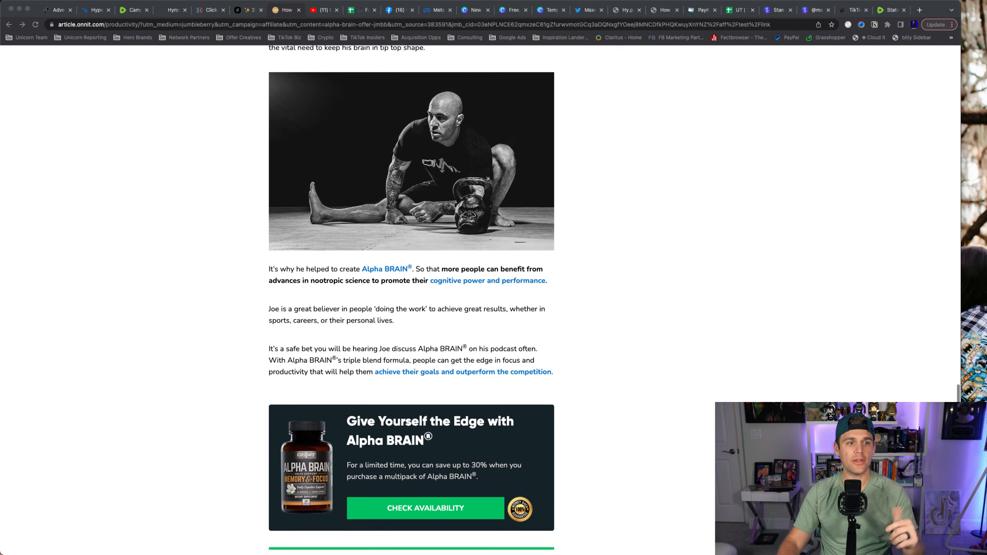
scroll(down, 3)
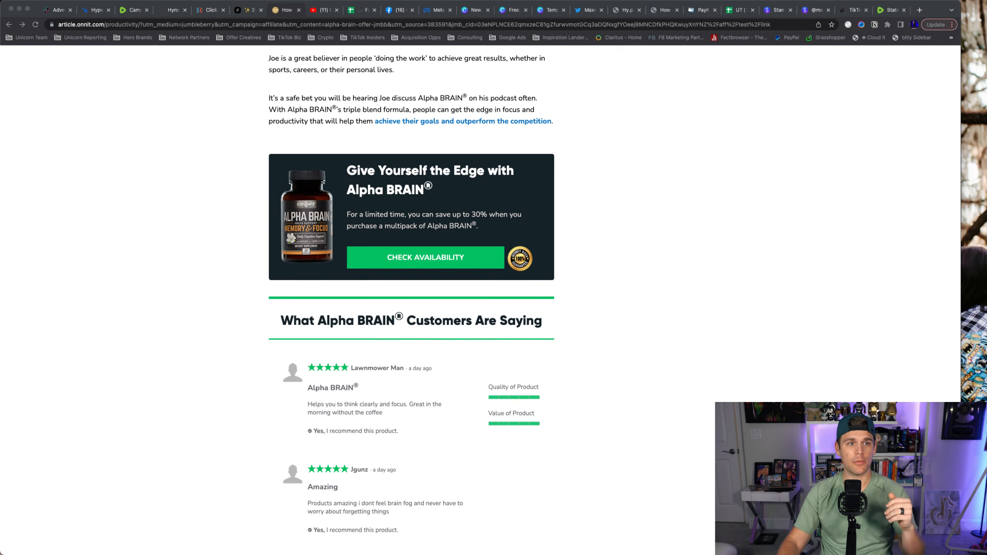
Scroll through the last customer reviews to the footer disclaimer, customer service details and sources
scroll(down, 3)
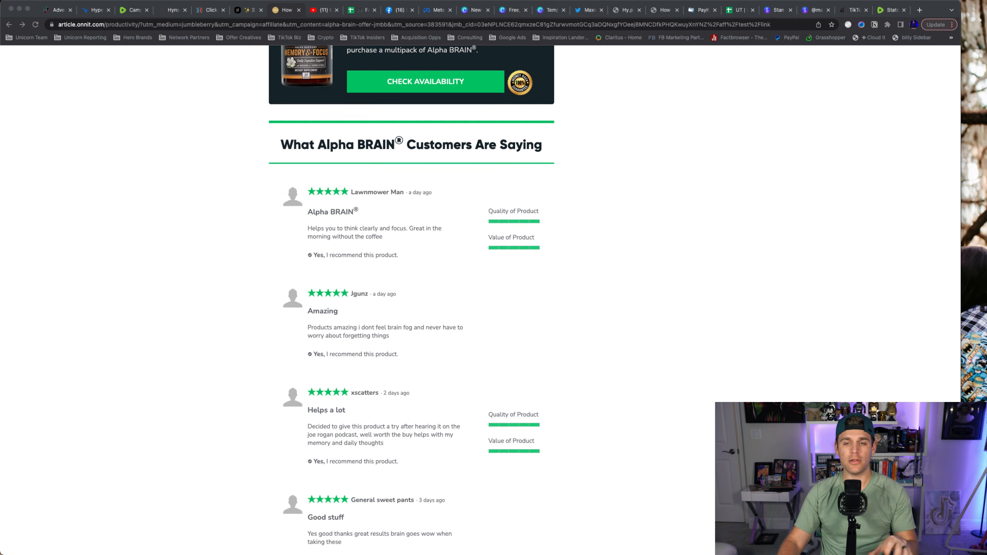
scroll(down, 3)
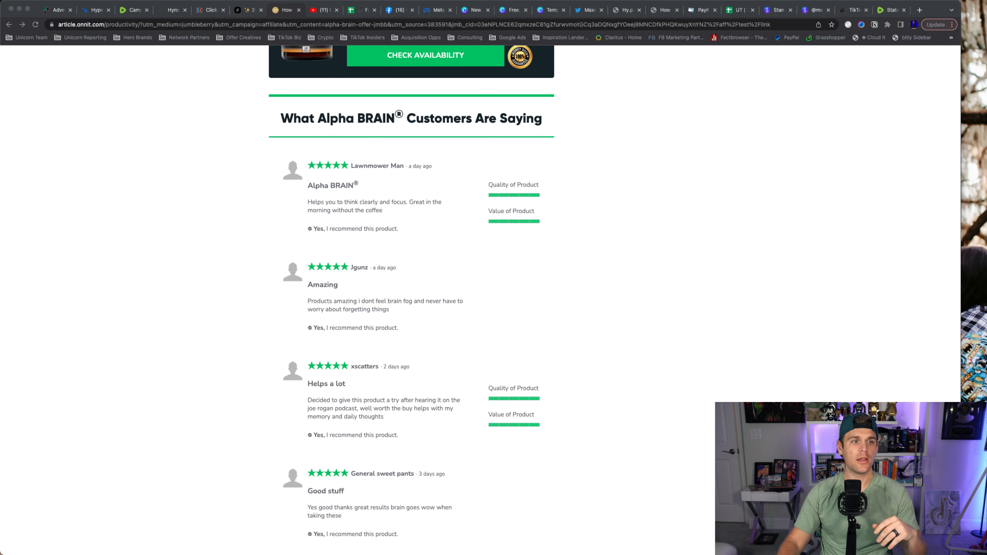
scroll(down, 3)
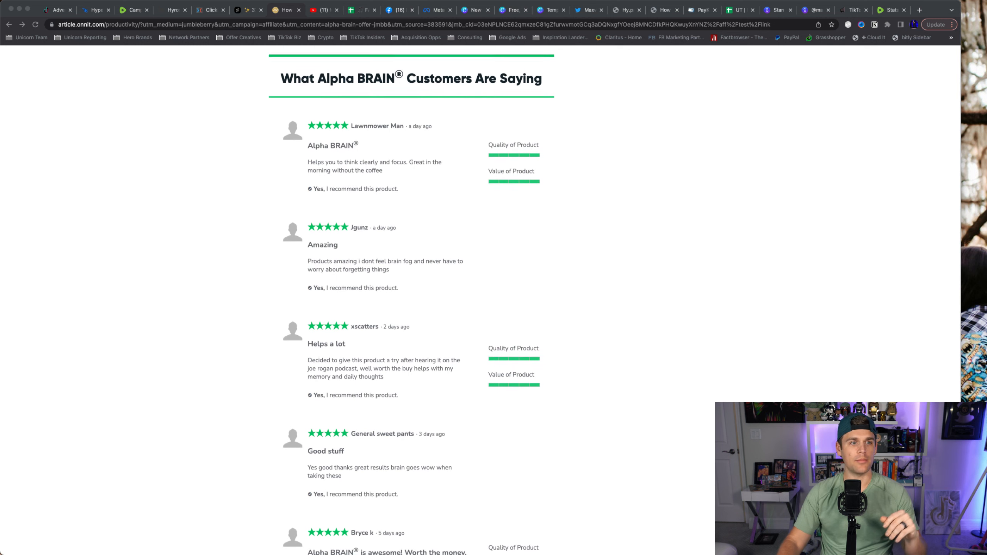
scroll(down, 3)
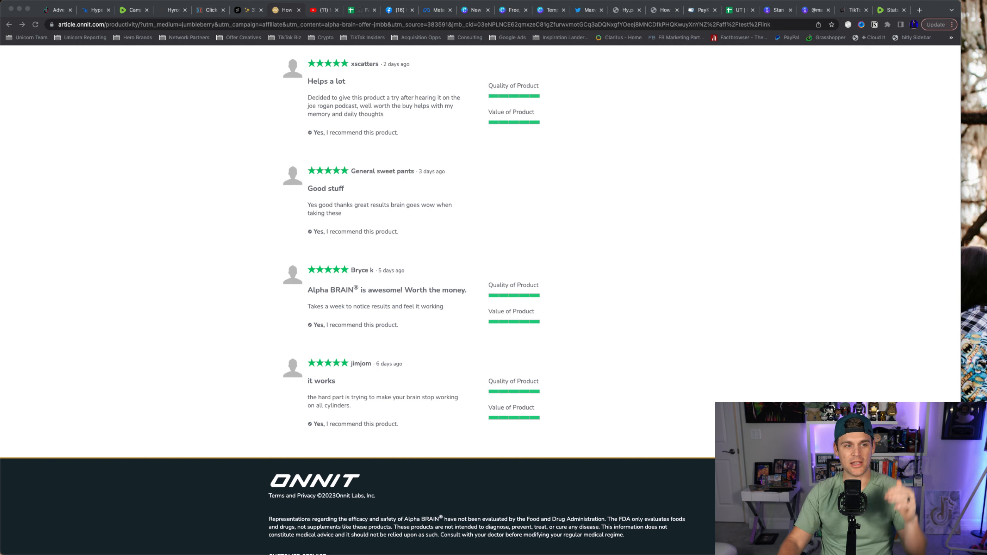
scroll(down, 3)
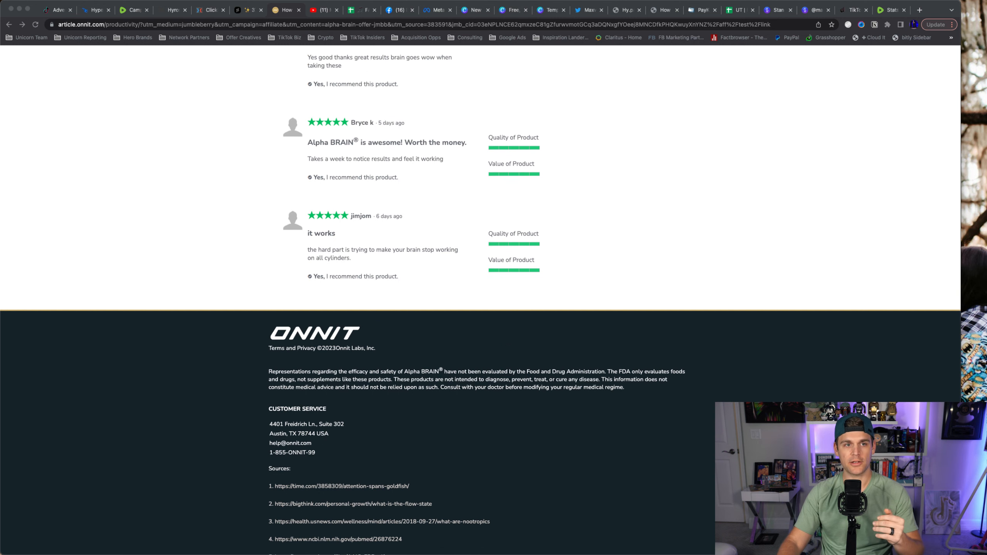
Scroll the article on desktop and then within the mobile-width DevTools preview
scroll(up, 3)
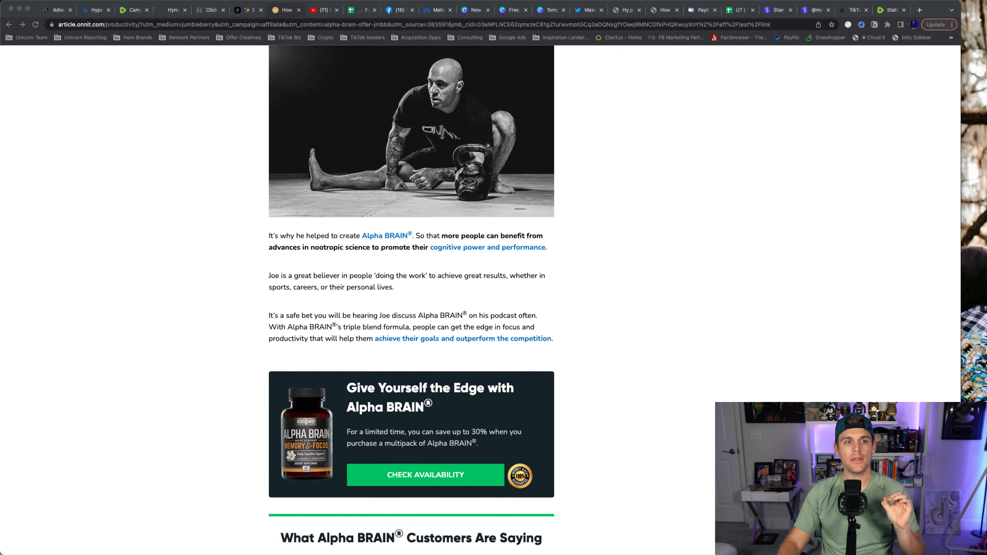
scroll(down, 3)
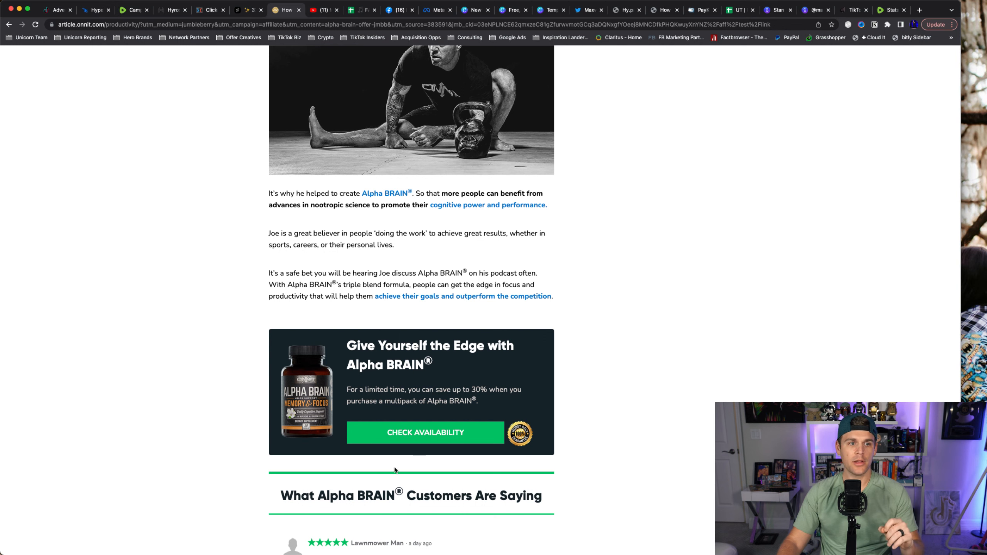
scroll(down, 3)
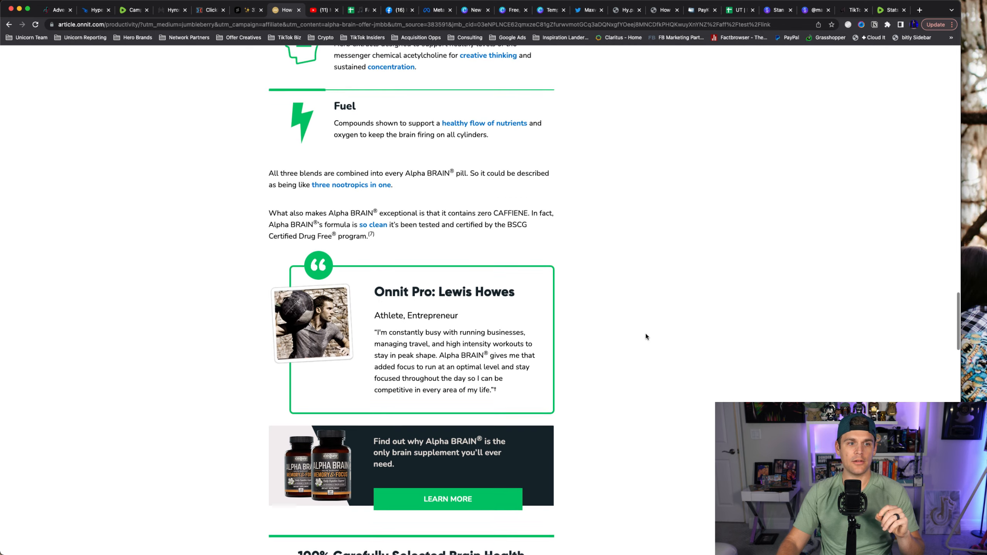
scroll(down, 3)
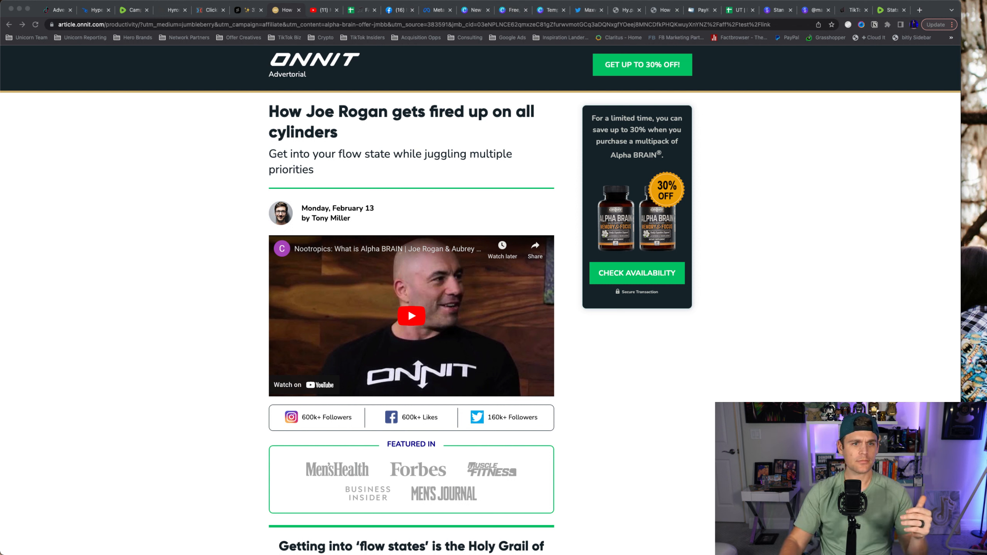
scroll(down, 3)
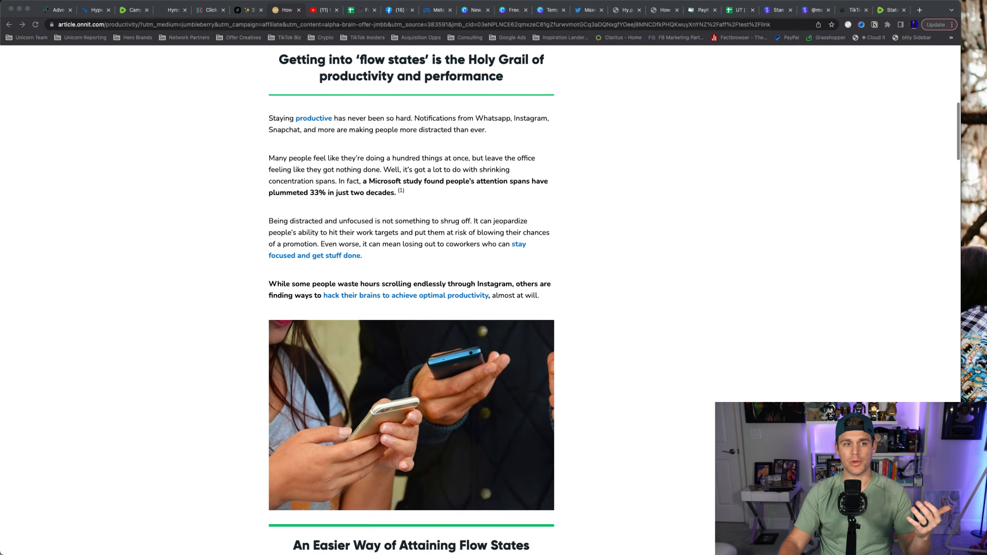
scroll(up, 3)
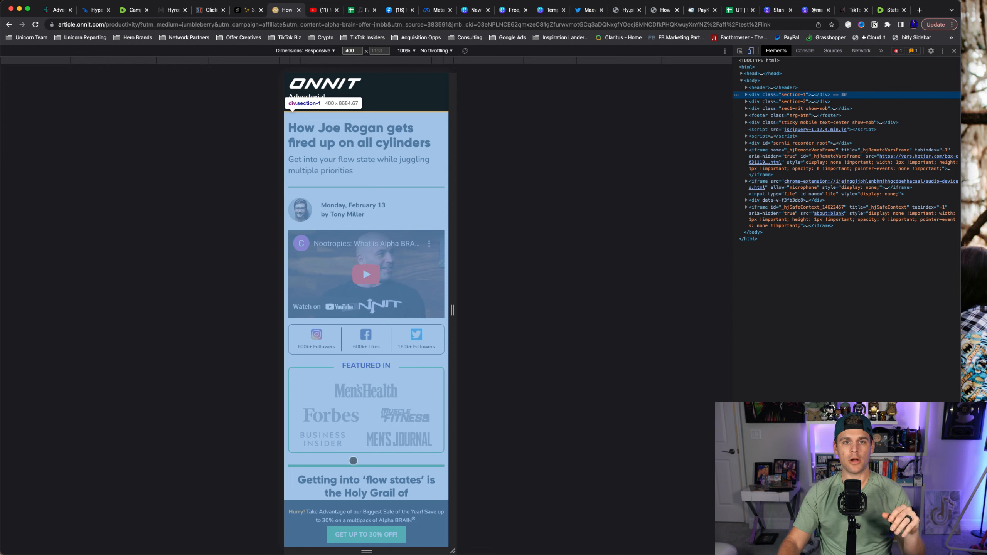
scroll(down, 3)
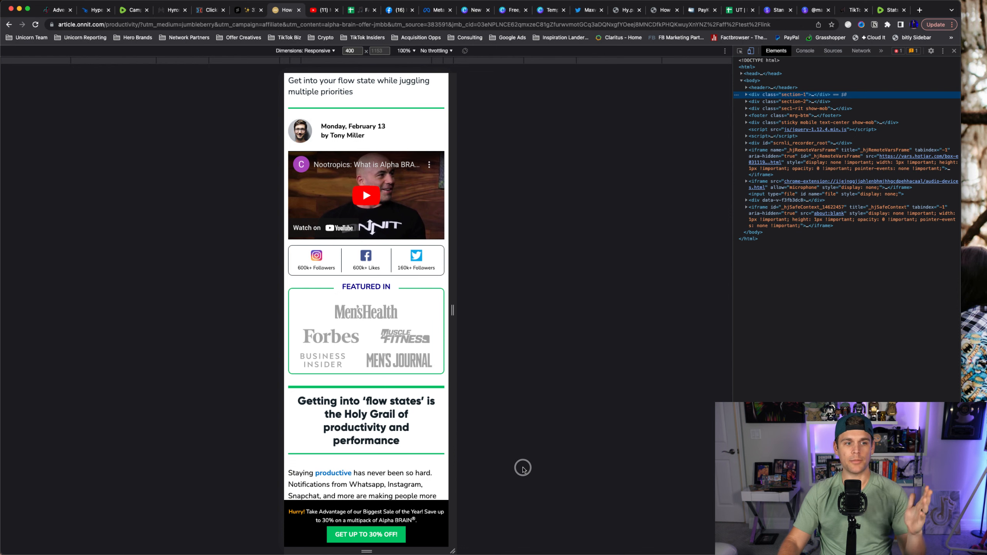
scroll(down, 3)
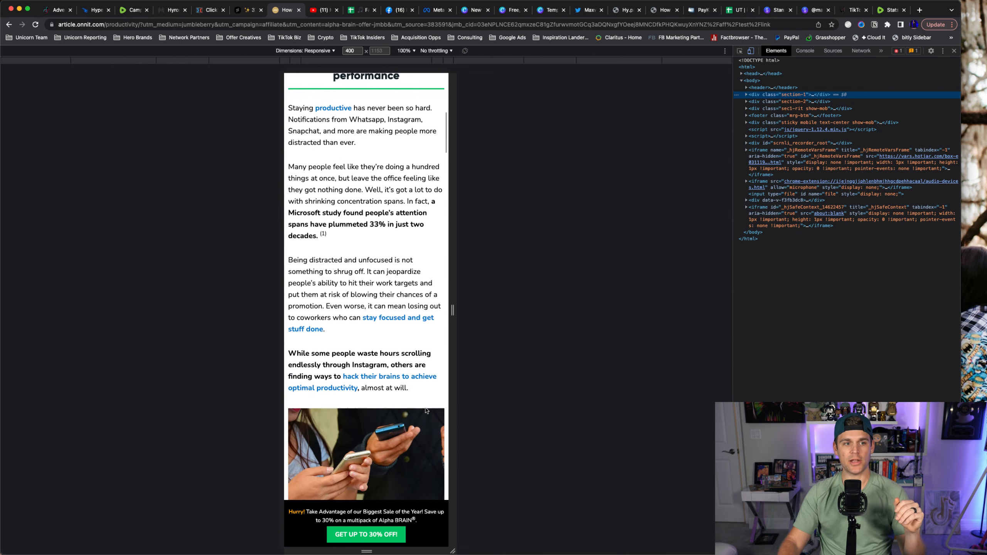
scroll(down, 3)
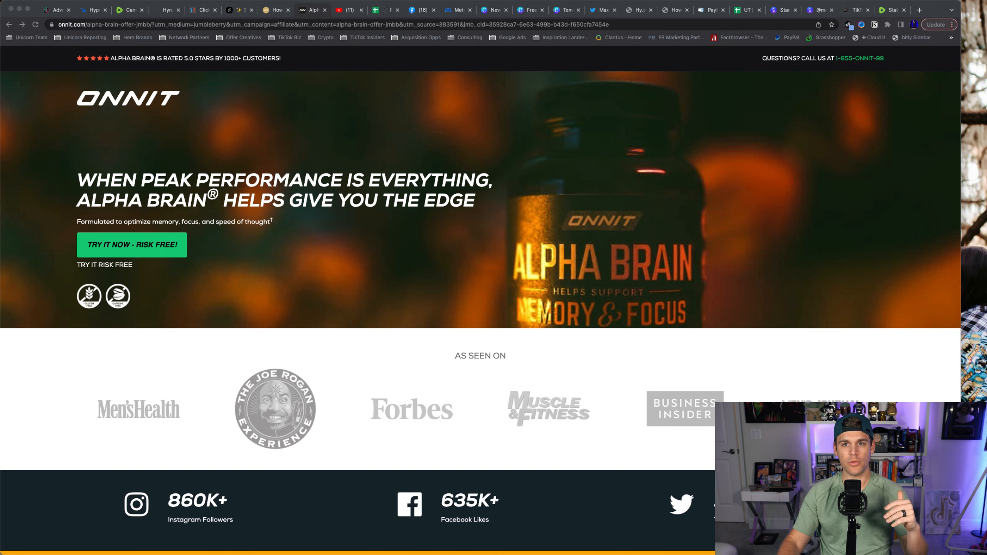
Scroll past the As Seen On logos to the single, Buy 2 (25% off) and Buy 3 (30% off) bundles
scroll(down, 3)
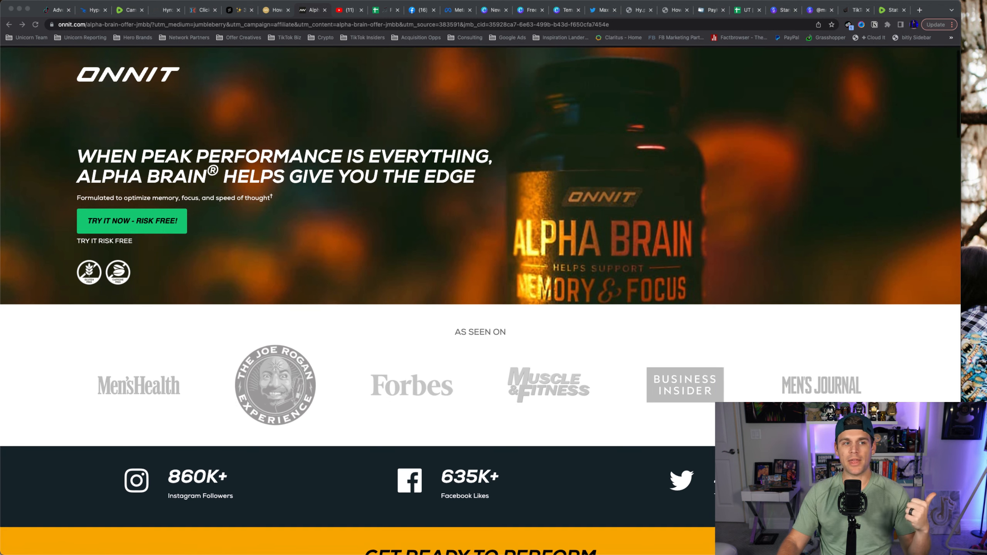
scroll(down, 3)
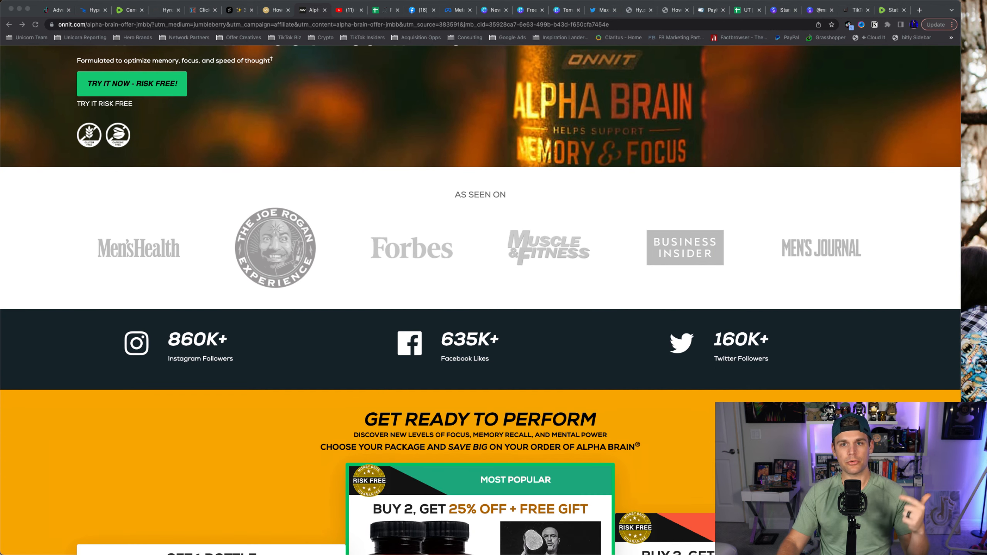
scroll(down, 3)
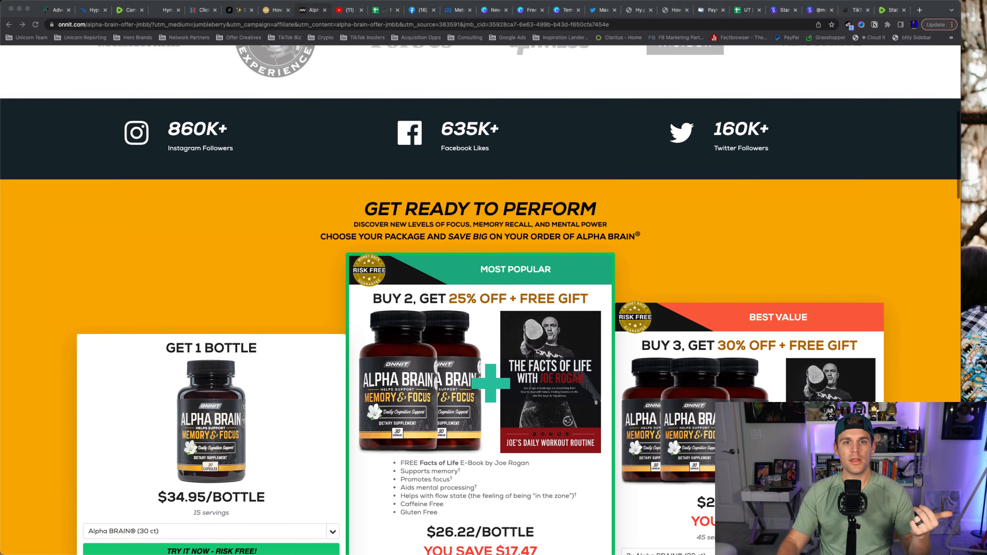
scroll(down, 3)
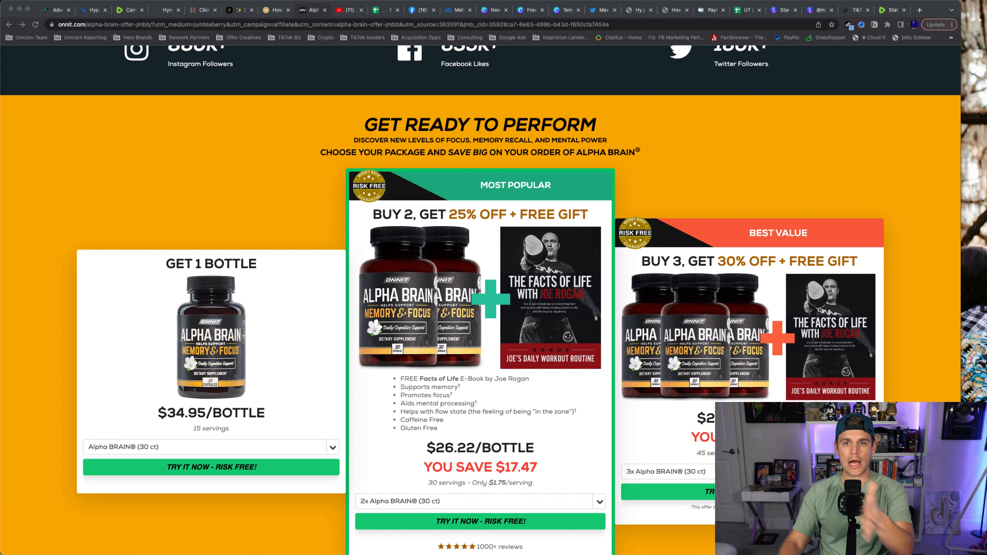
scroll(down, 3)
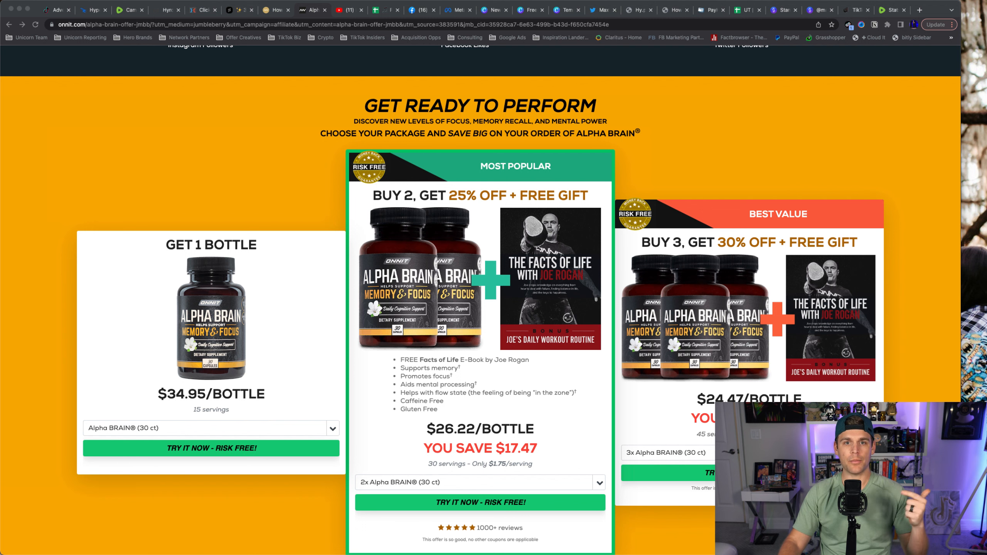
scroll(down, 3)
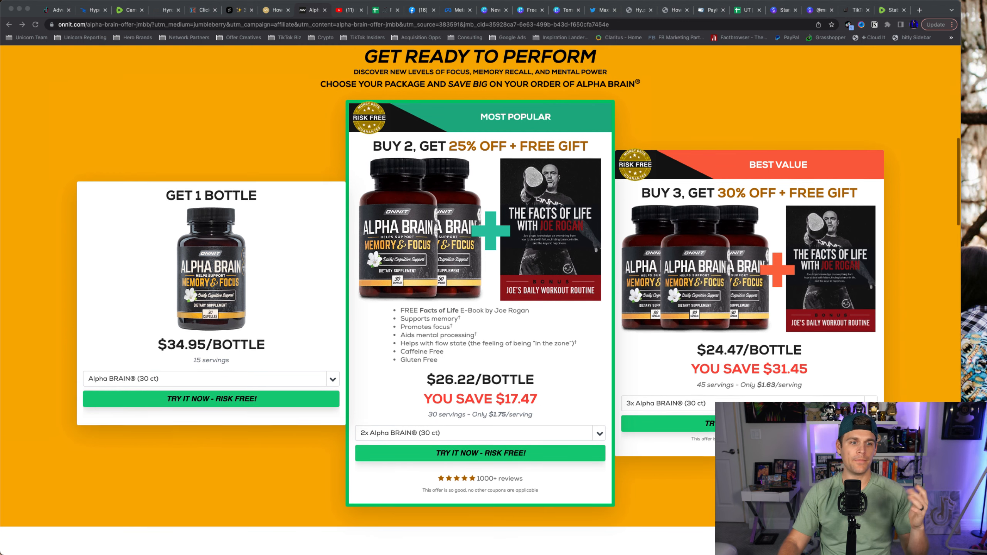
scroll(down, 3)
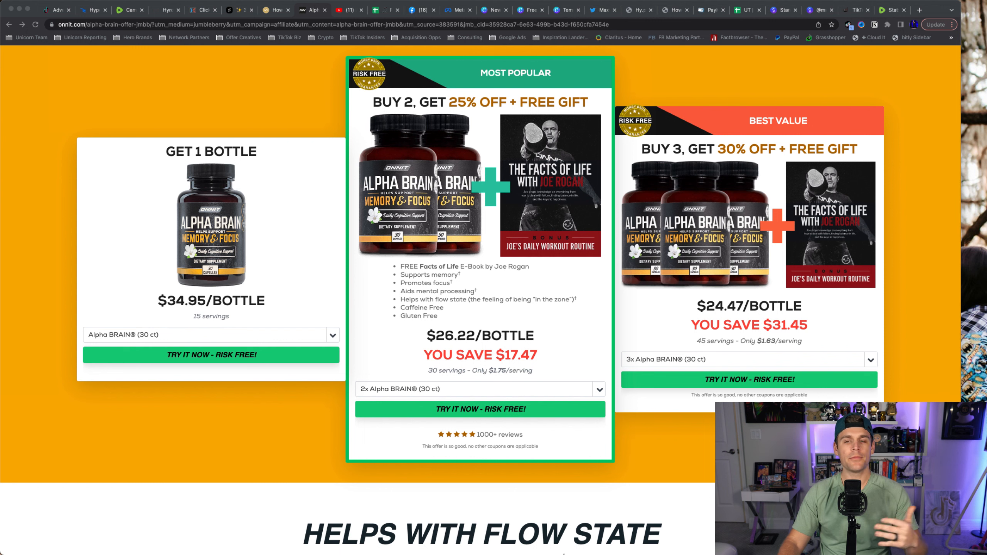
scroll(up, 3)
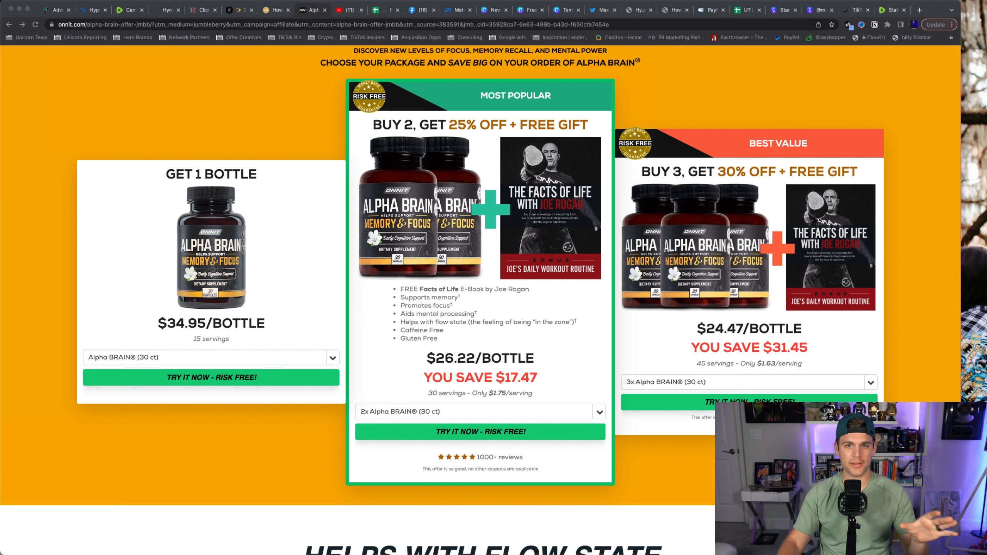
scroll(down, 3)
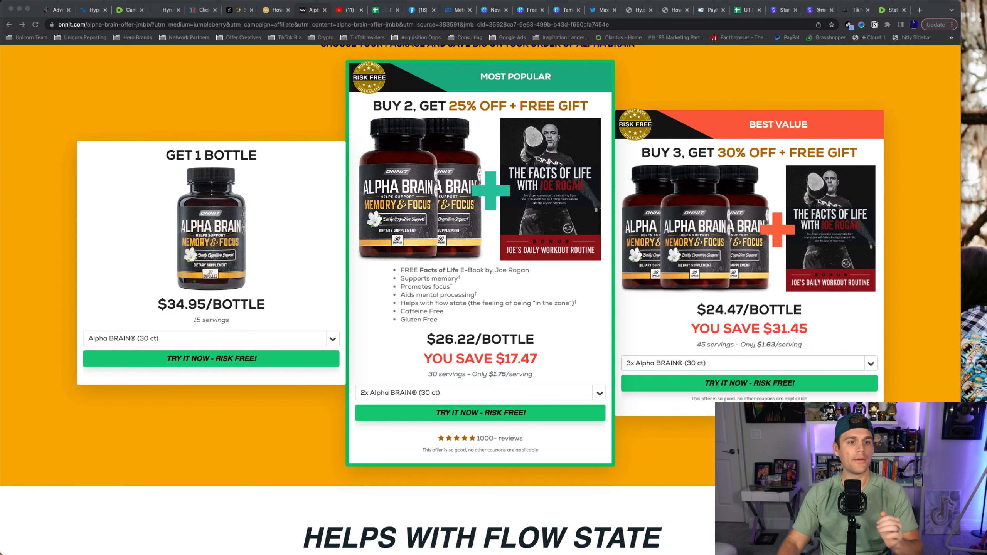
scroll(down, 3)
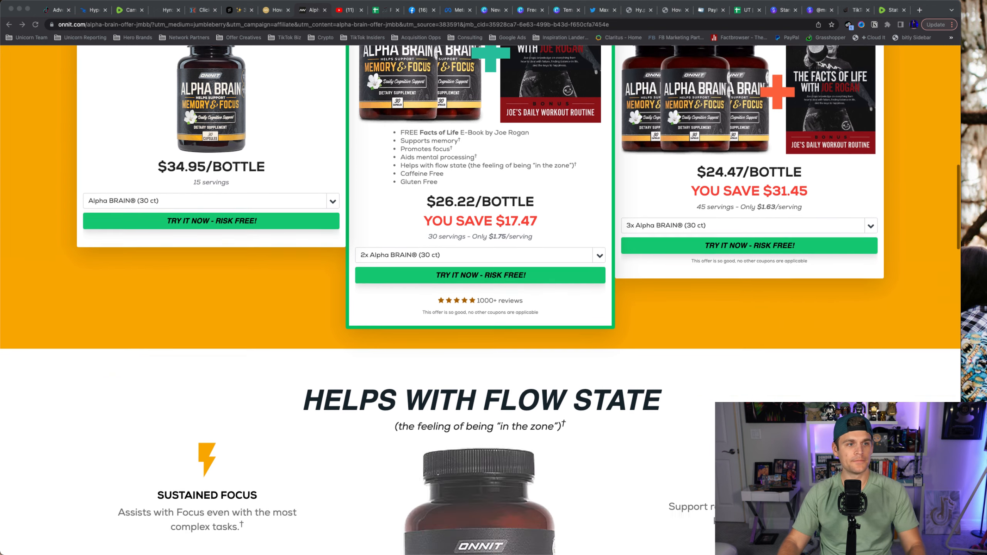
Scroll through the blends, suggested use, supplement facts and FAQ back toward the top hero banner
scroll(down, 3)
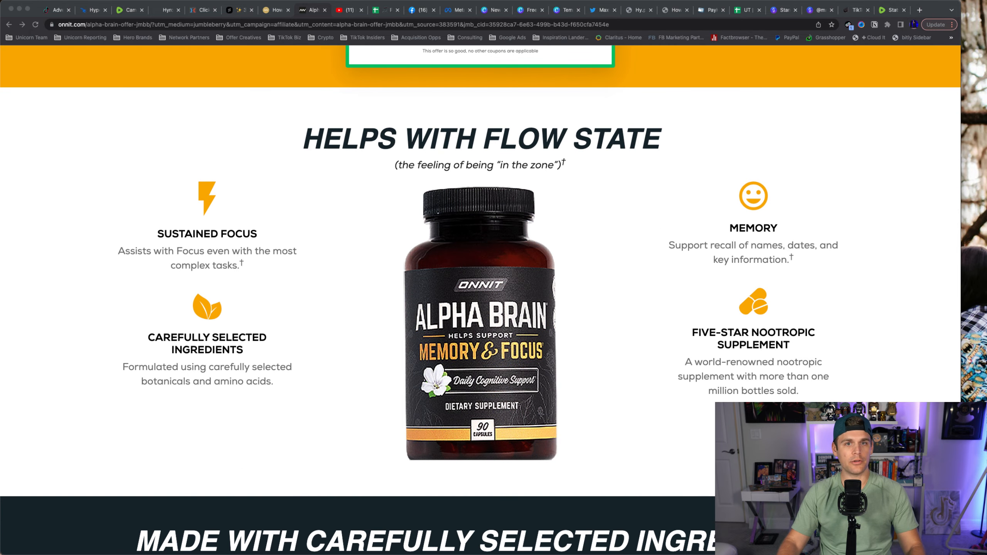
scroll(down, 3)
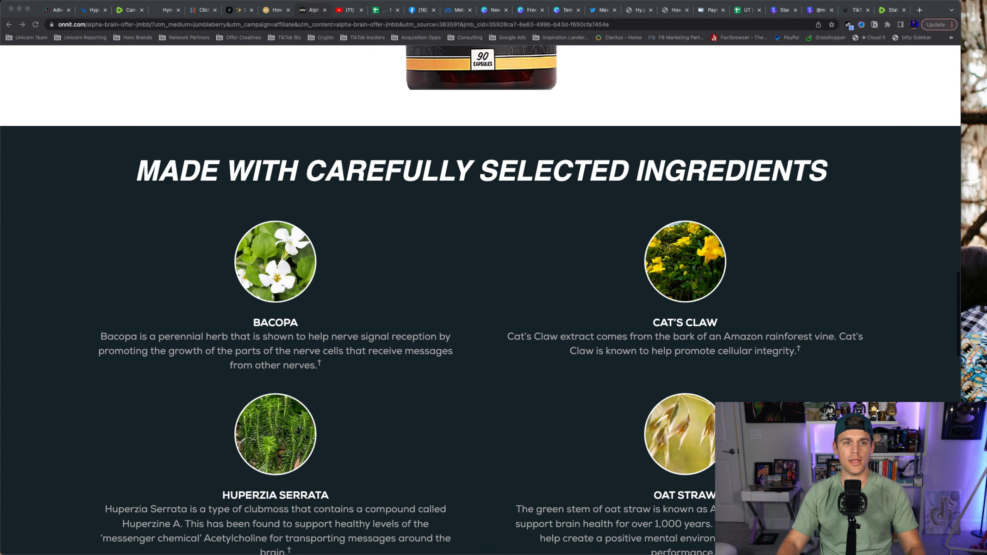
scroll(down, 3)
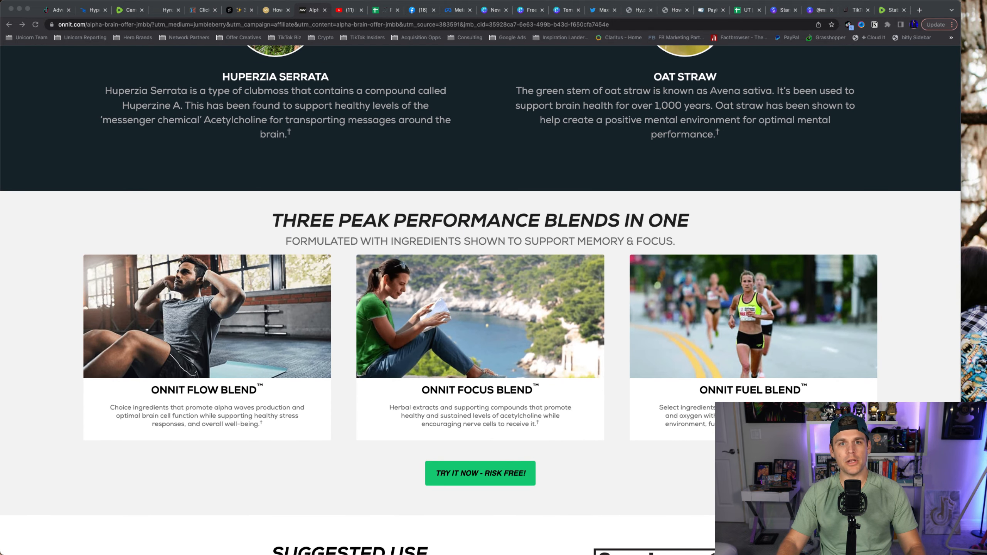
scroll(down, 3)
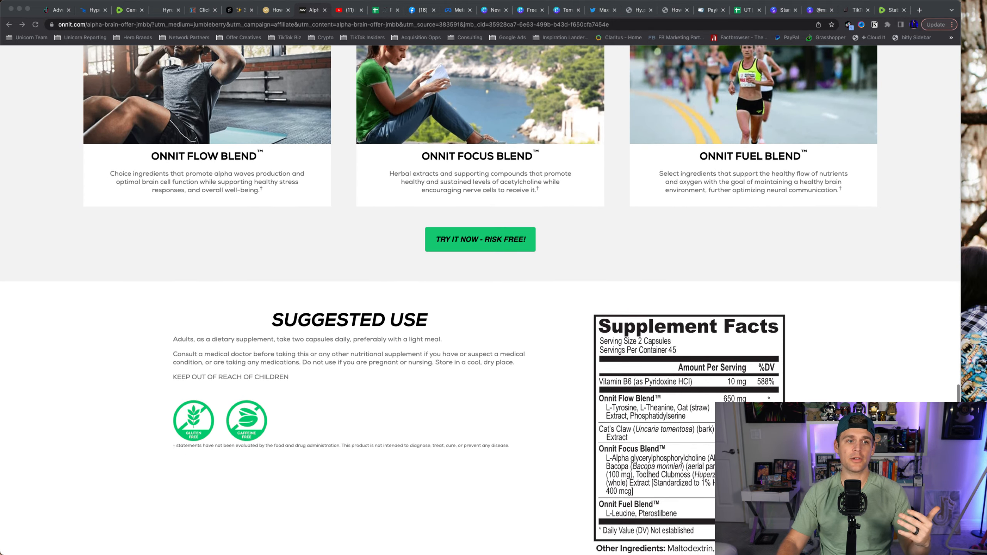
scroll(down, 3)
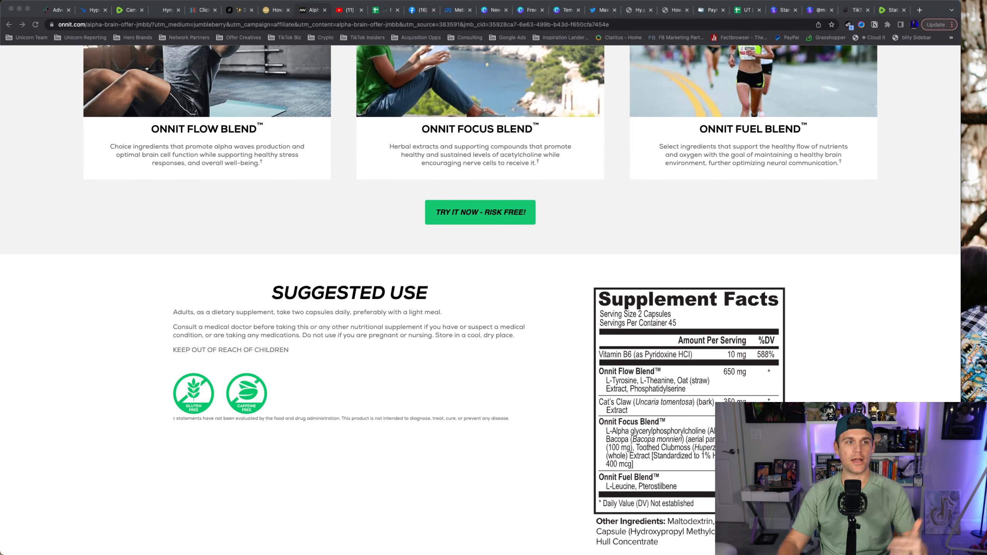
scroll(down, 3)
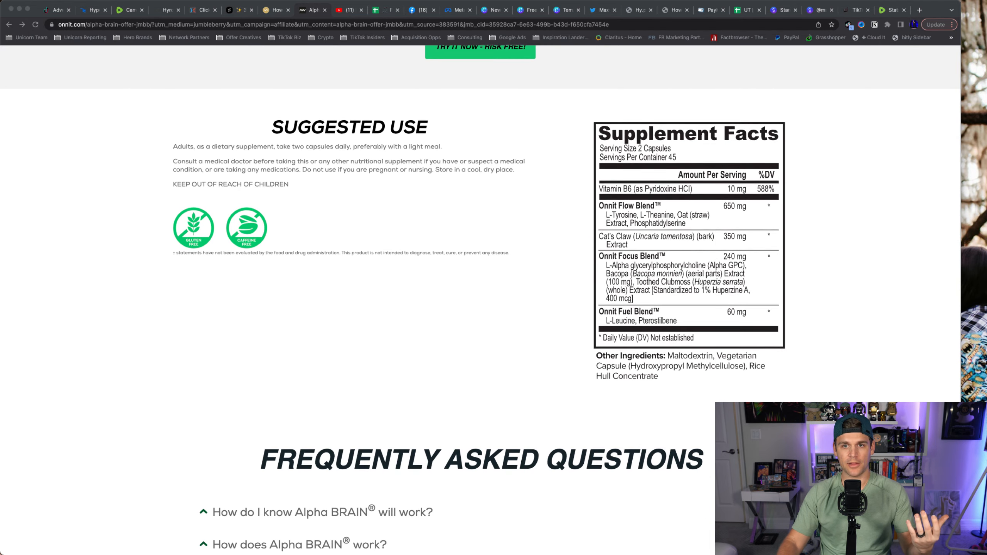
scroll(down, 3)
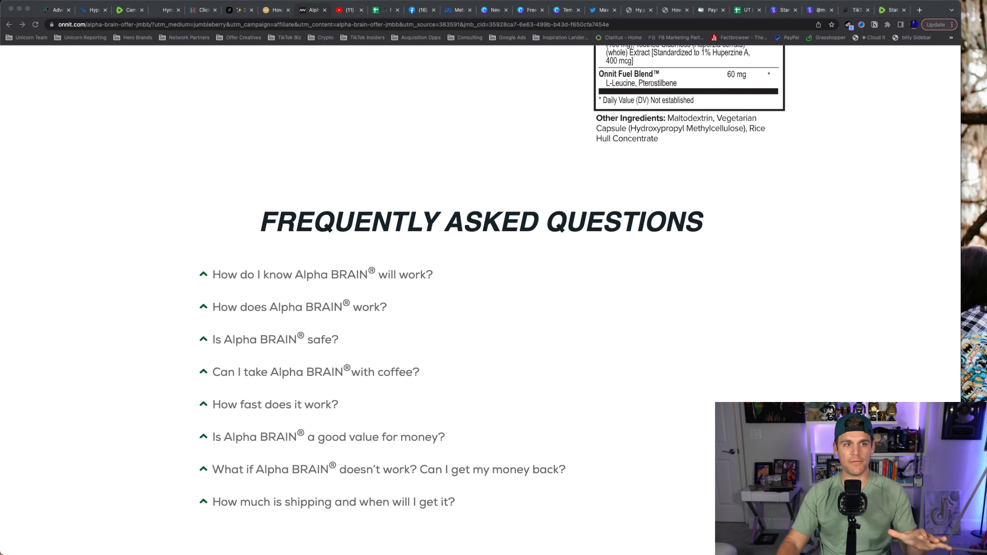
scroll(down, 3)
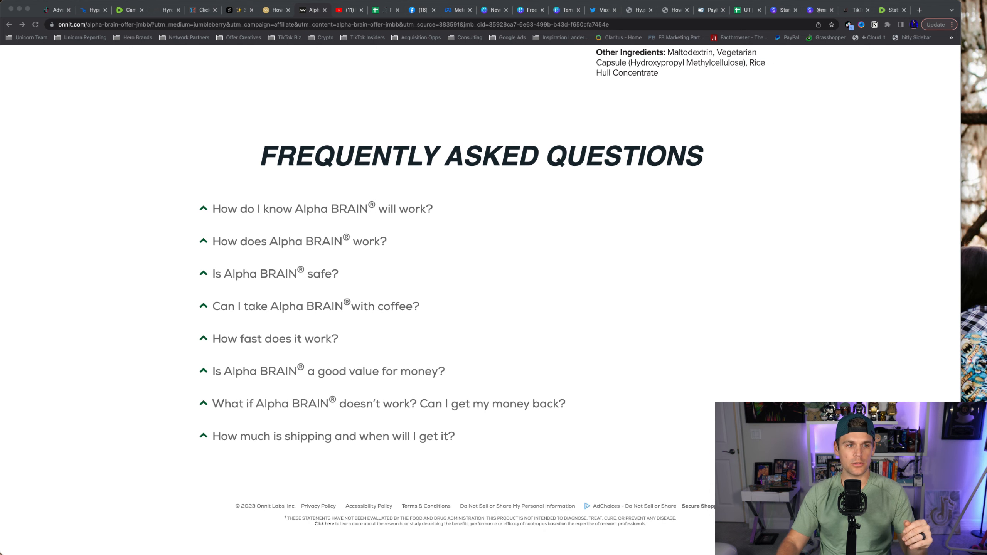
scroll(up, 3)
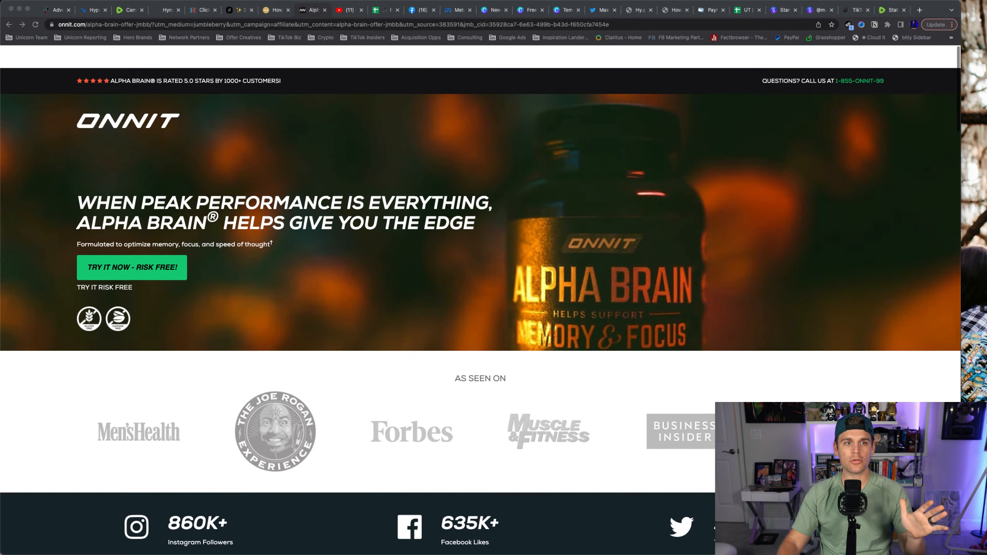
scroll(down, 3)
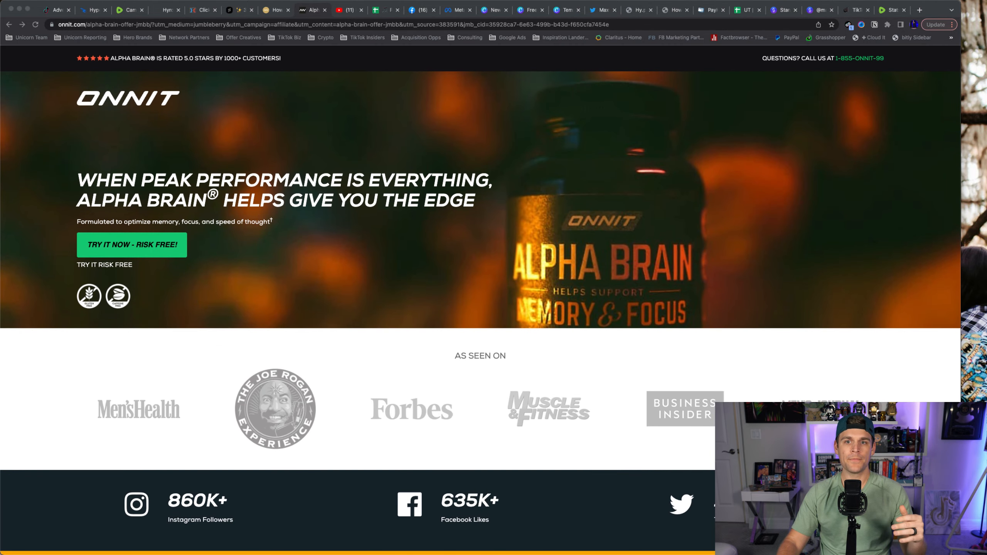